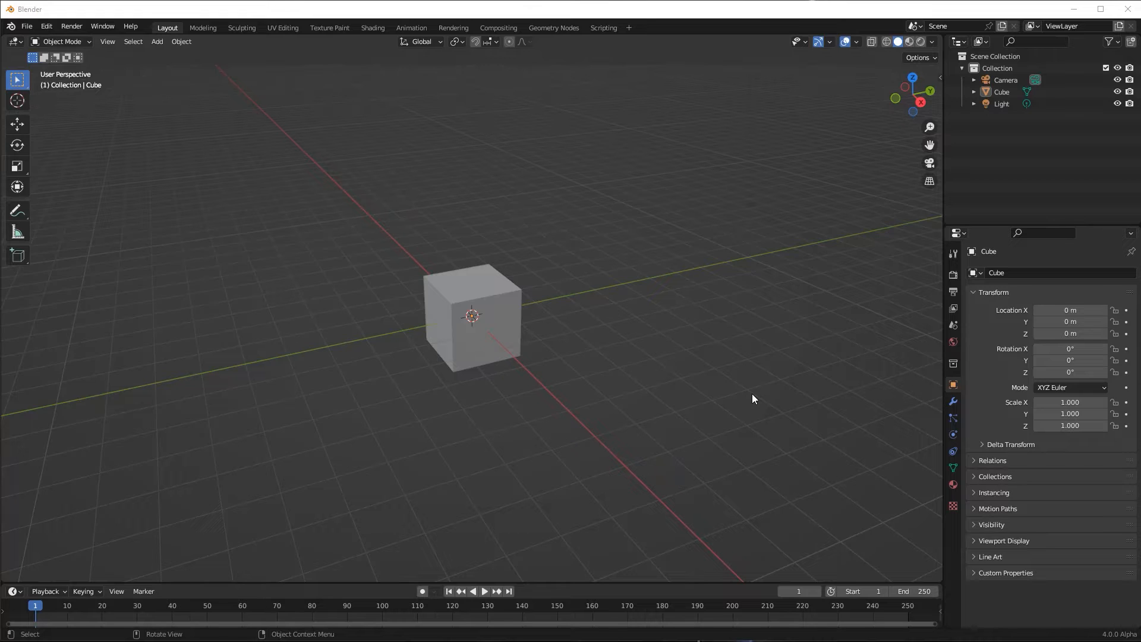
{"action": "mouse_move", "coordinate": [526, 332]}
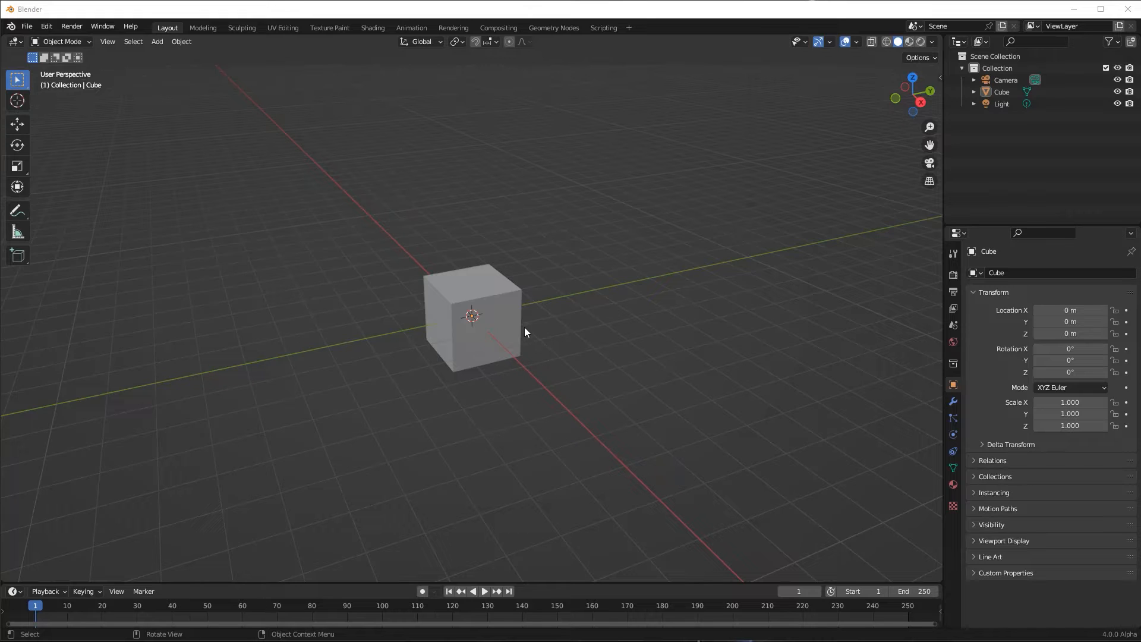
Step: Select the default cube in the viewport
{"action": "left_click", "coordinate": [500, 321]}
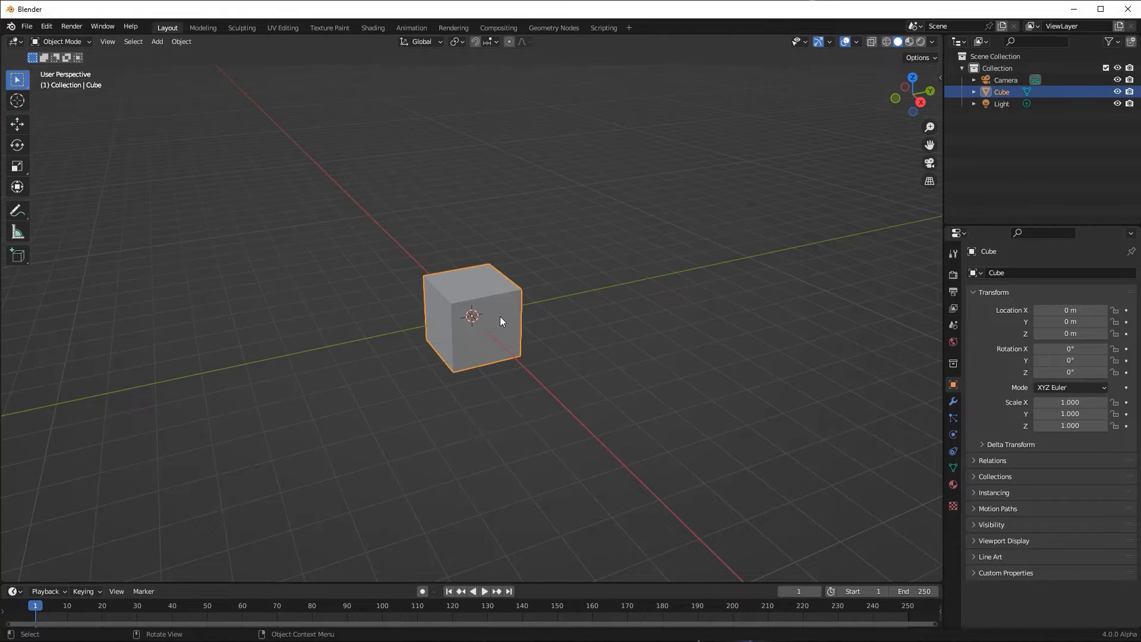
{"action": "mouse_move", "coordinate": [486, 317]}
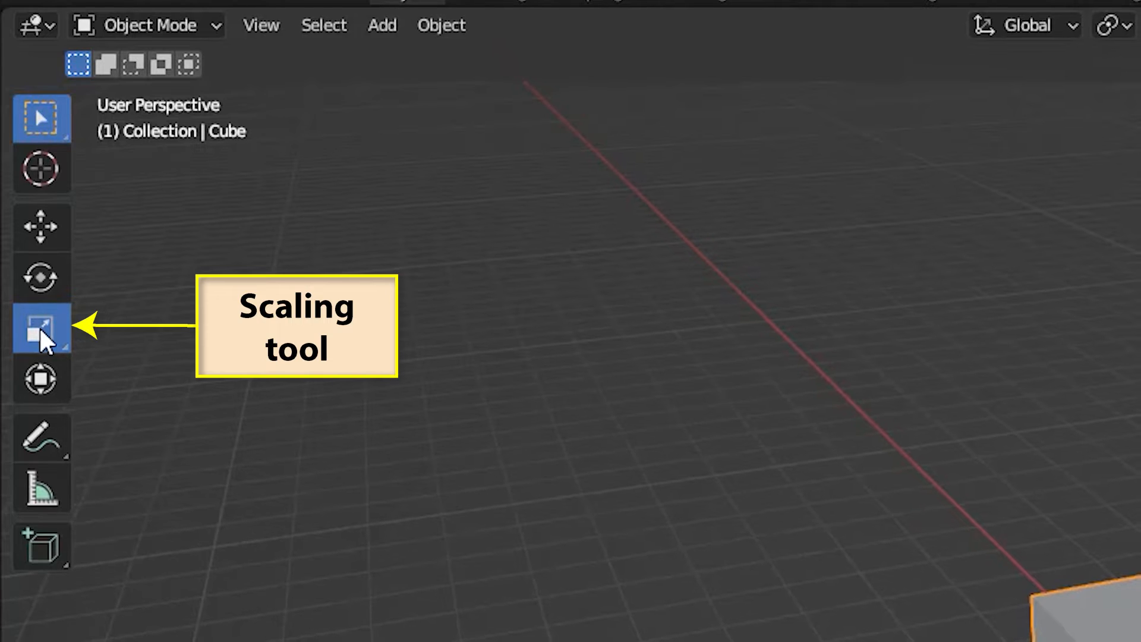
Step: Activate the Scale tool and drag the gizmo's outer circle on the cube
{"action": "left_click", "coordinate": [42, 327]}
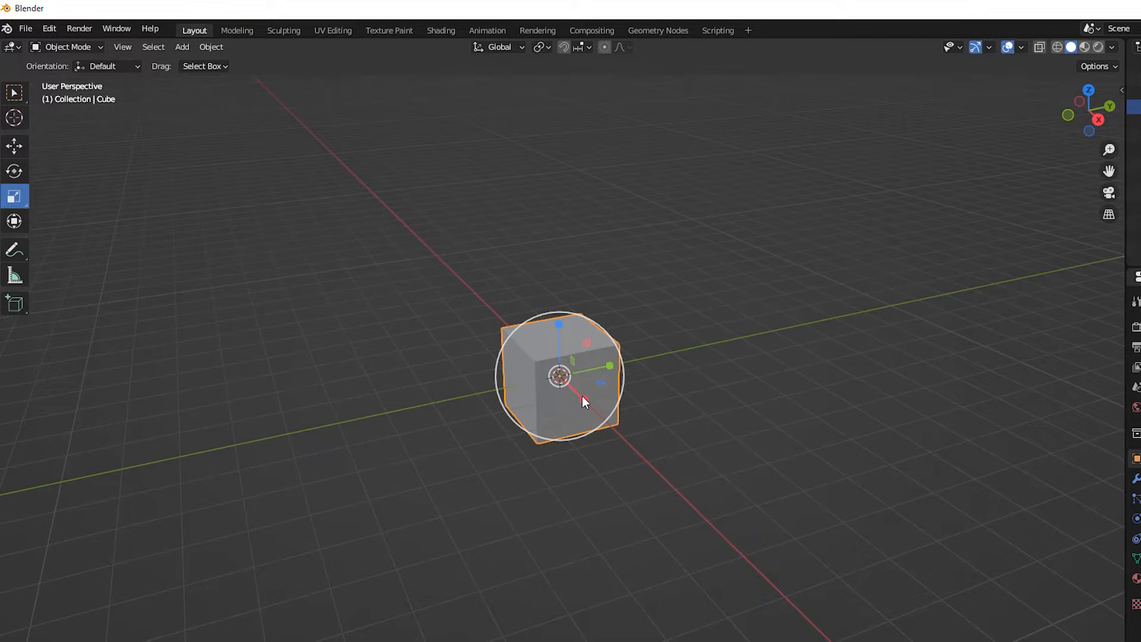
{"action": "left_click_drag", "start_coordinate": [582, 403], "coordinate": [616, 430]}
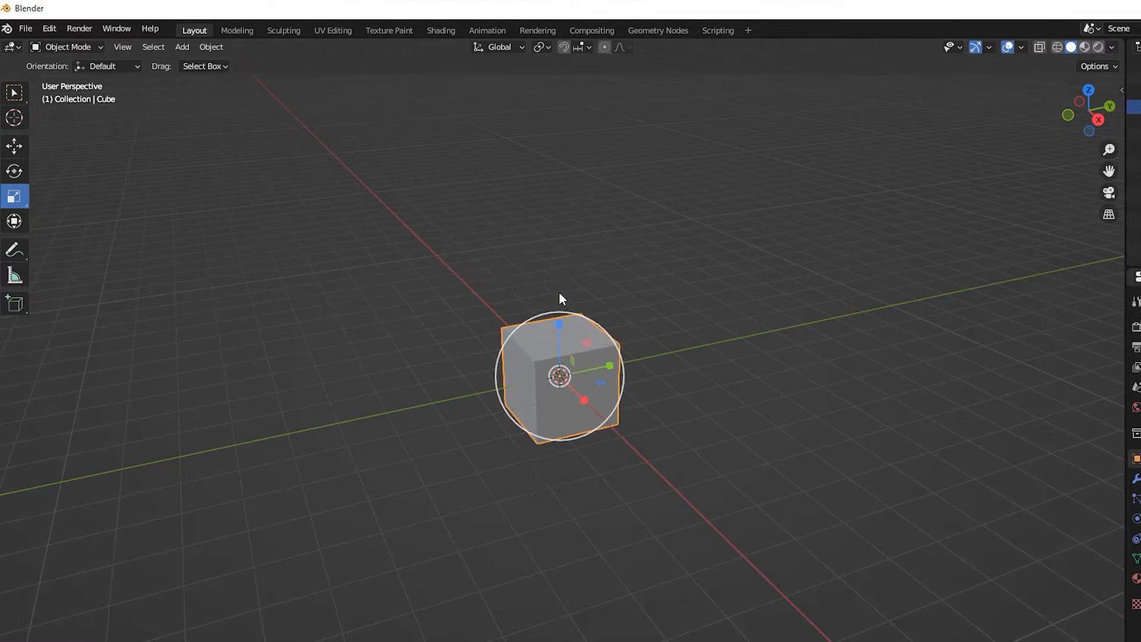
{"action": "mouse_move", "coordinate": [574, 334]}
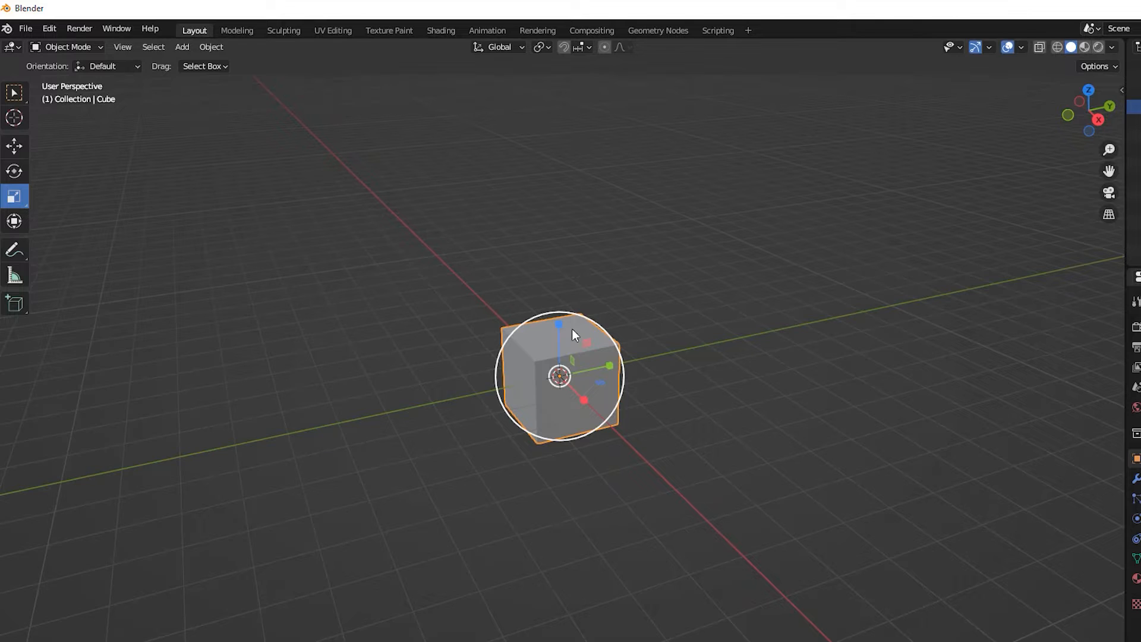
{"action": "mouse_move", "coordinate": [577, 341]}
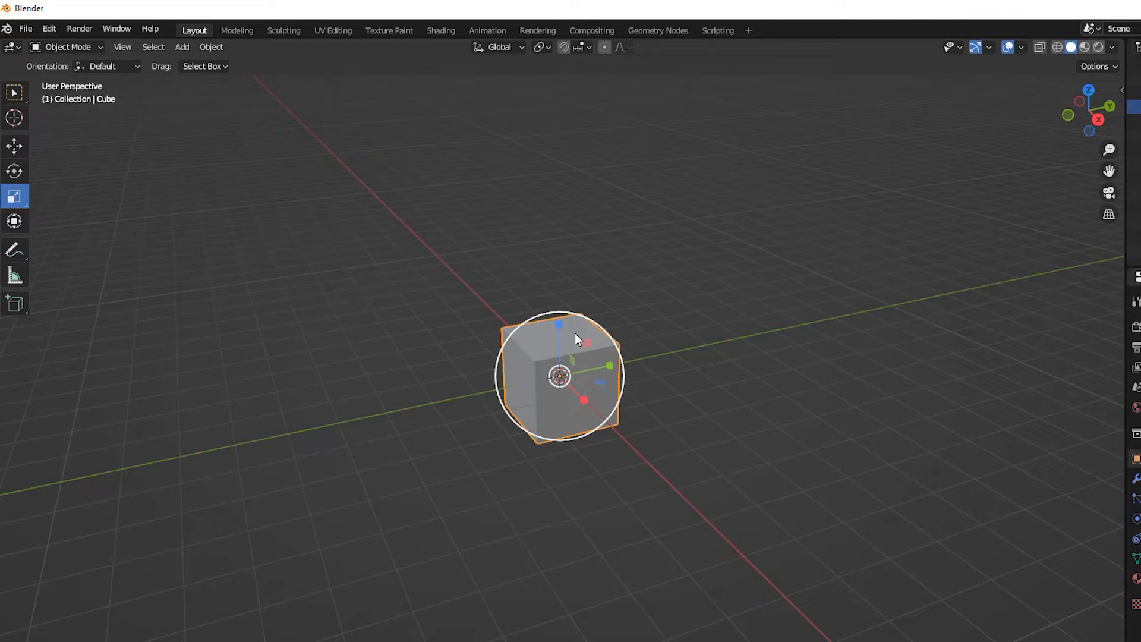
{"action": "mouse_move", "coordinate": [579, 345]}
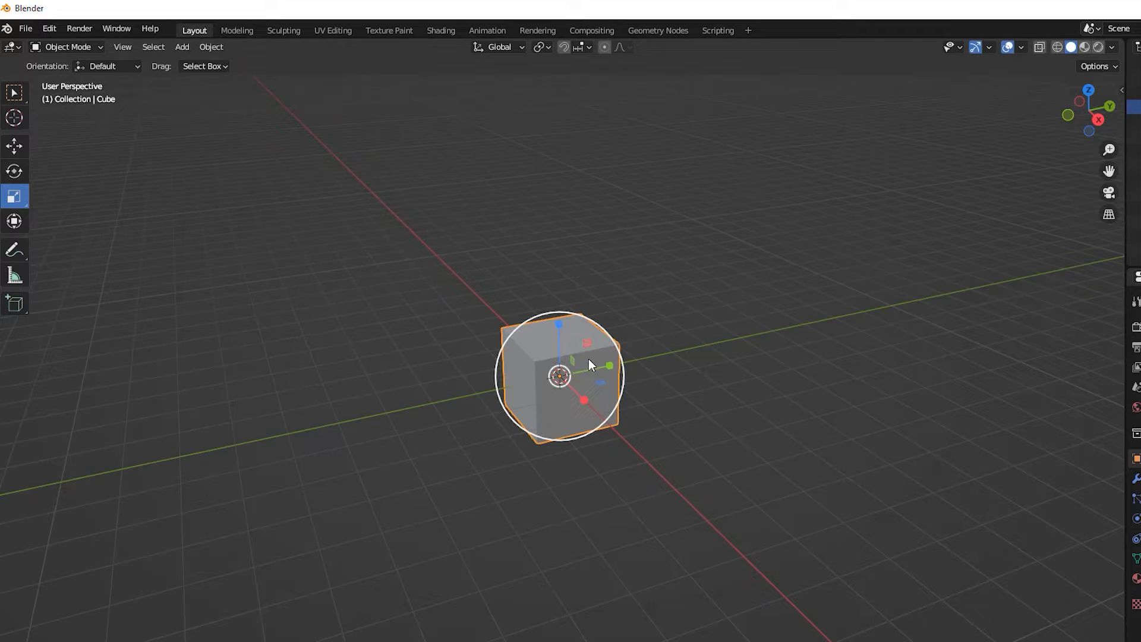
{"action": "mouse_move", "coordinate": [592, 356]}
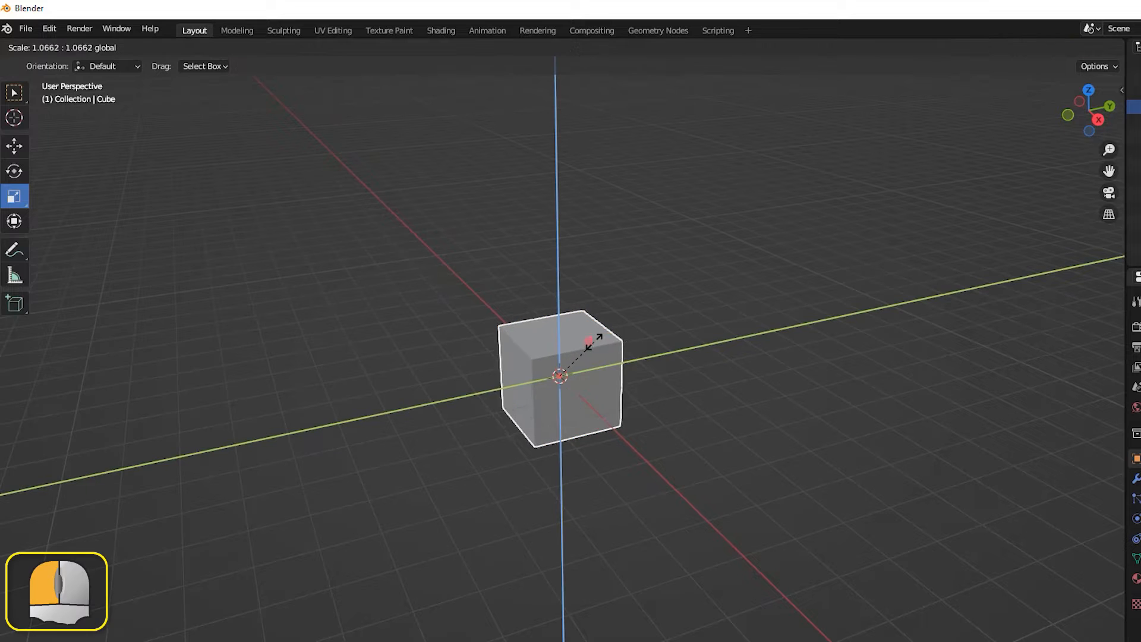
Step: Drag the Scale gizmo's outer circle outward twice to enlarge the cube uniformly
{"action": "left_click_drag", "start_coordinate": [590, 344], "coordinate": [602, 324]}
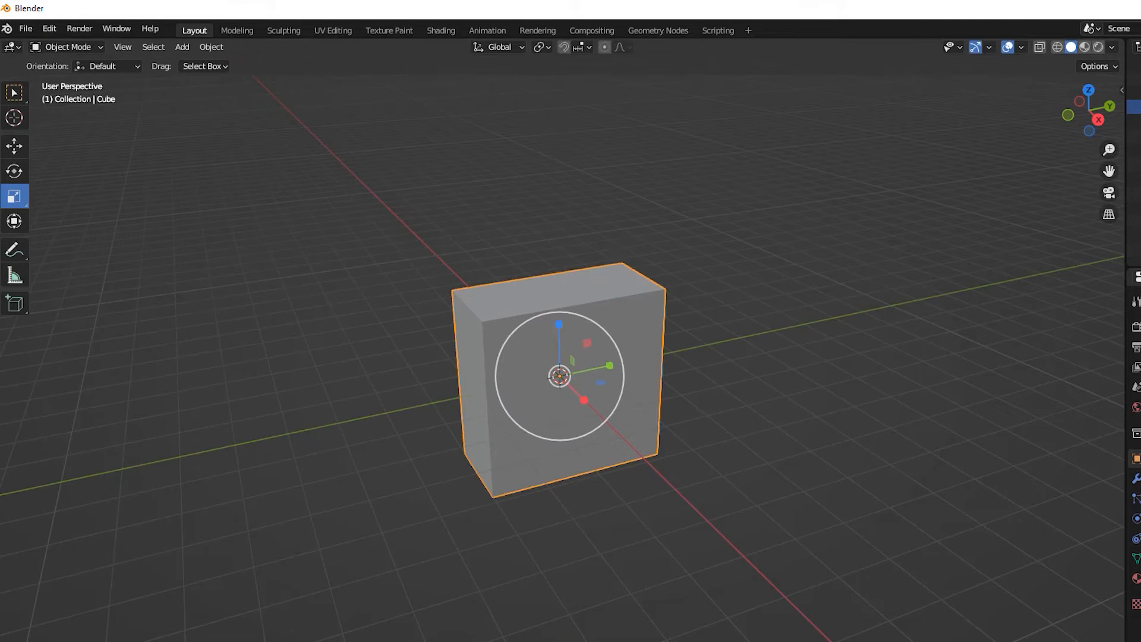
{"action": "mouse_move", "coordinate": [648, 341]}
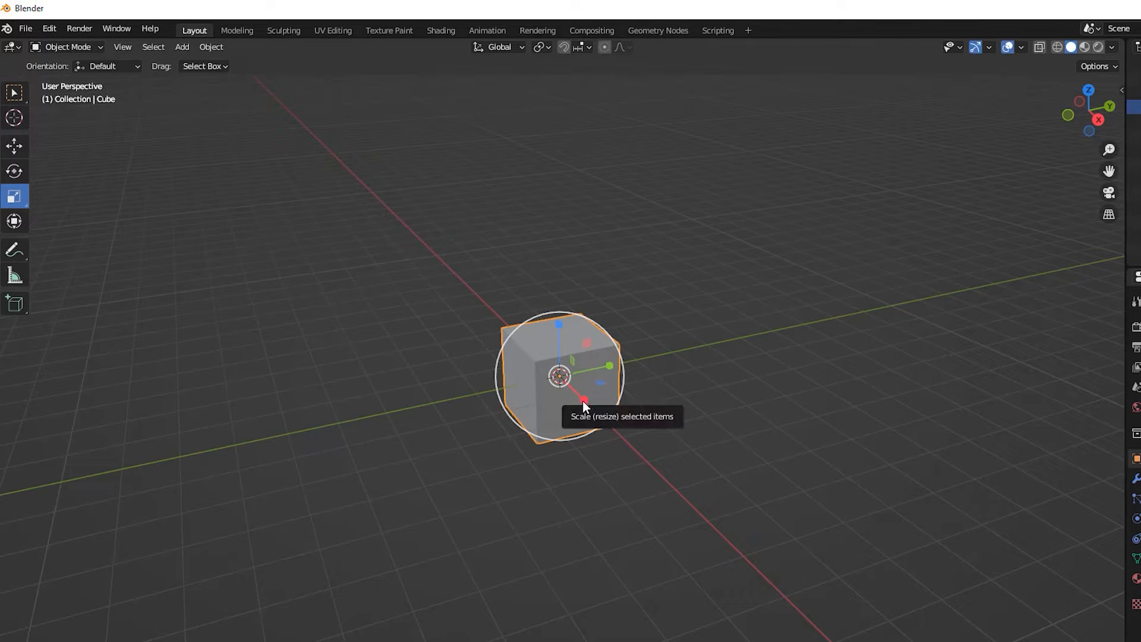
{"action": "left_click_drag", "start_coordinate": [560, 376], "coordinate": [597, 423]}
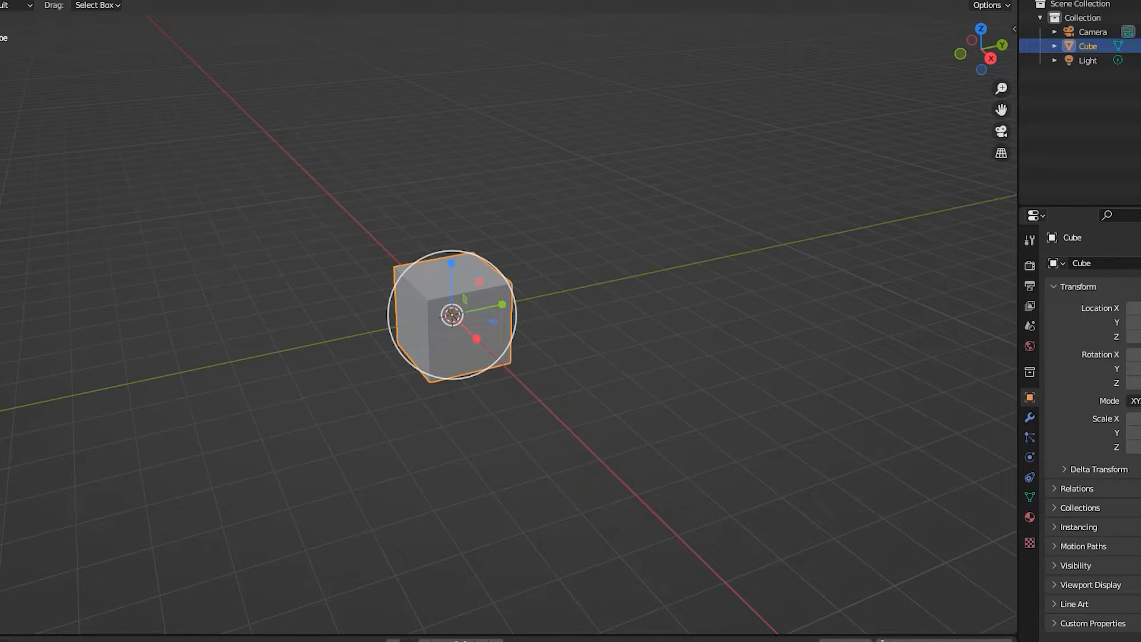
{"action": "mouse_move", "coordinate": [420, 298]}
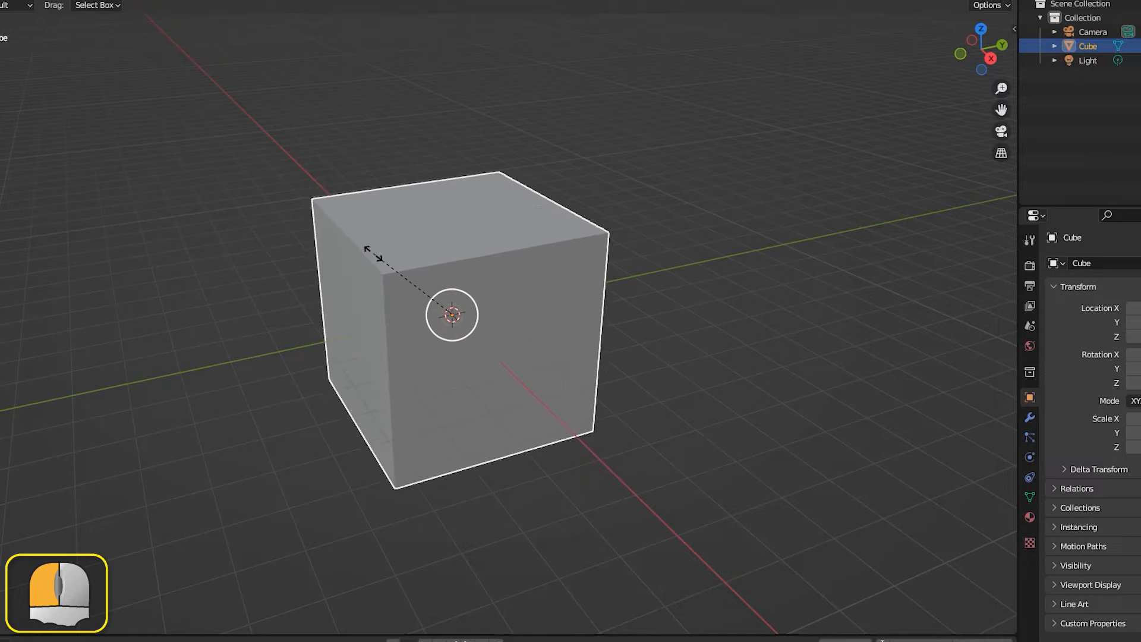
Step: Confirm the enlargement and drag the blue Z handle to stretch the cube vertically
{"action": "left_click", "coordinate": [451, 314]}
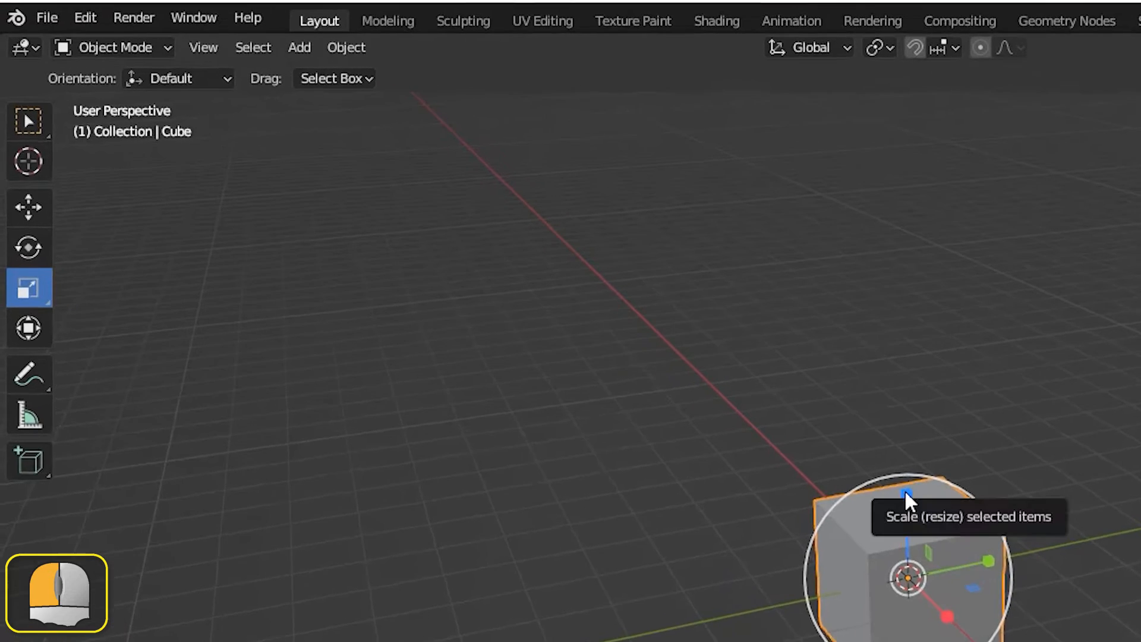
{"action": "left_click_drag", "start_coordinate": [905, 495], "coordinate": [931, 524]}
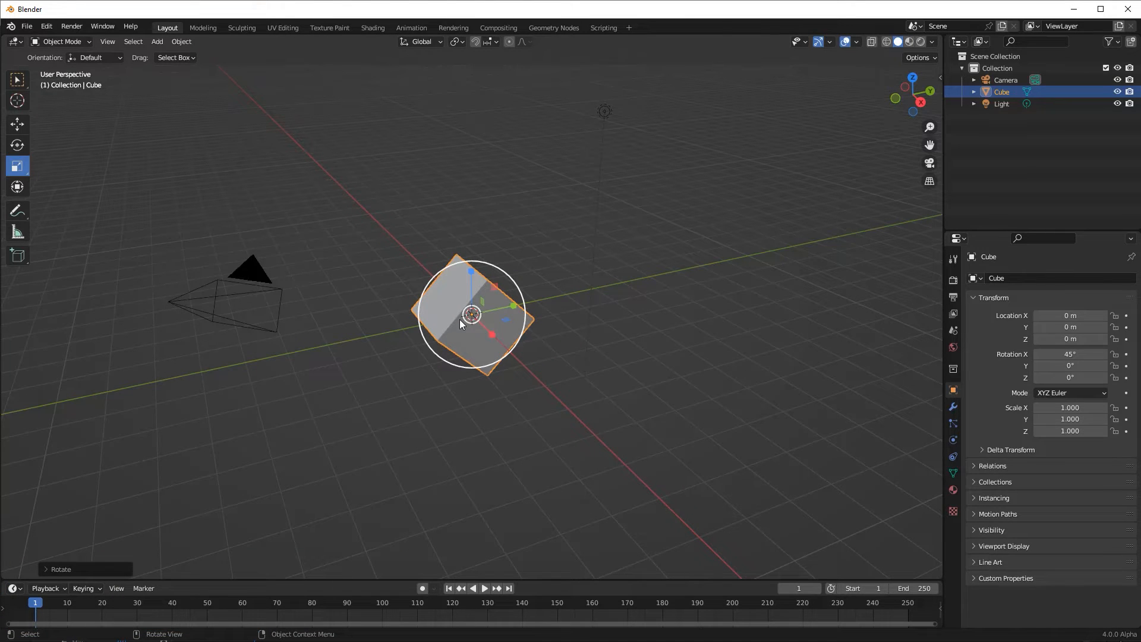
{"action": "mouse_move", "coordinate": [480, 242]}
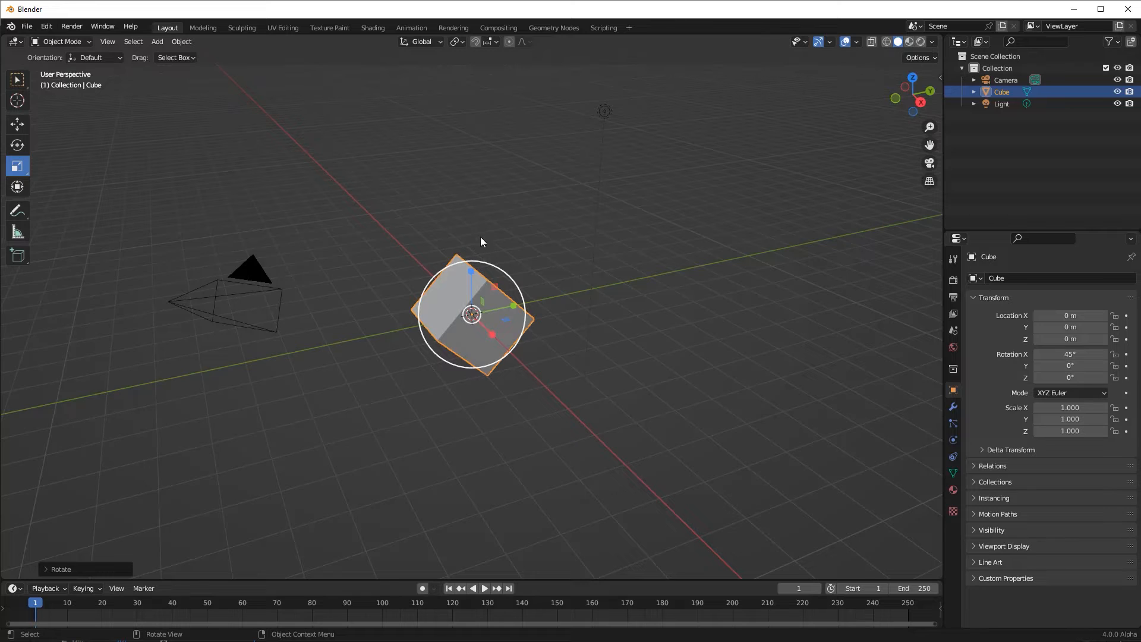
Step: Set the header's Transform Orientation to Local
{"action": "left_click", "coordinate": [421, 42]}
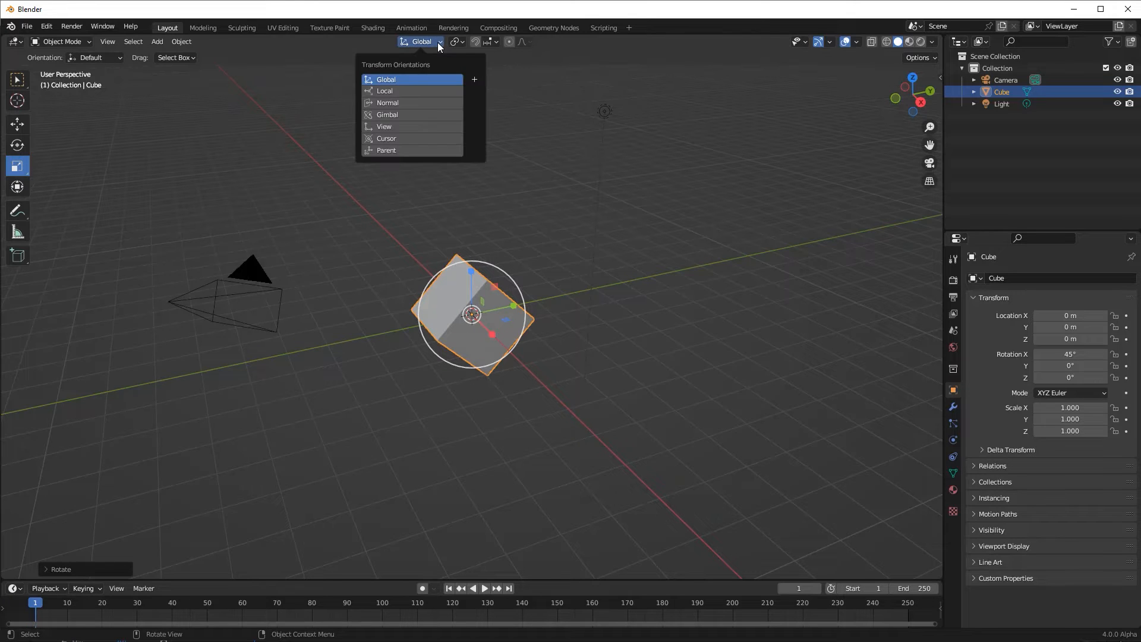
{"action": "left_click", "coordinate": [385, 90]}
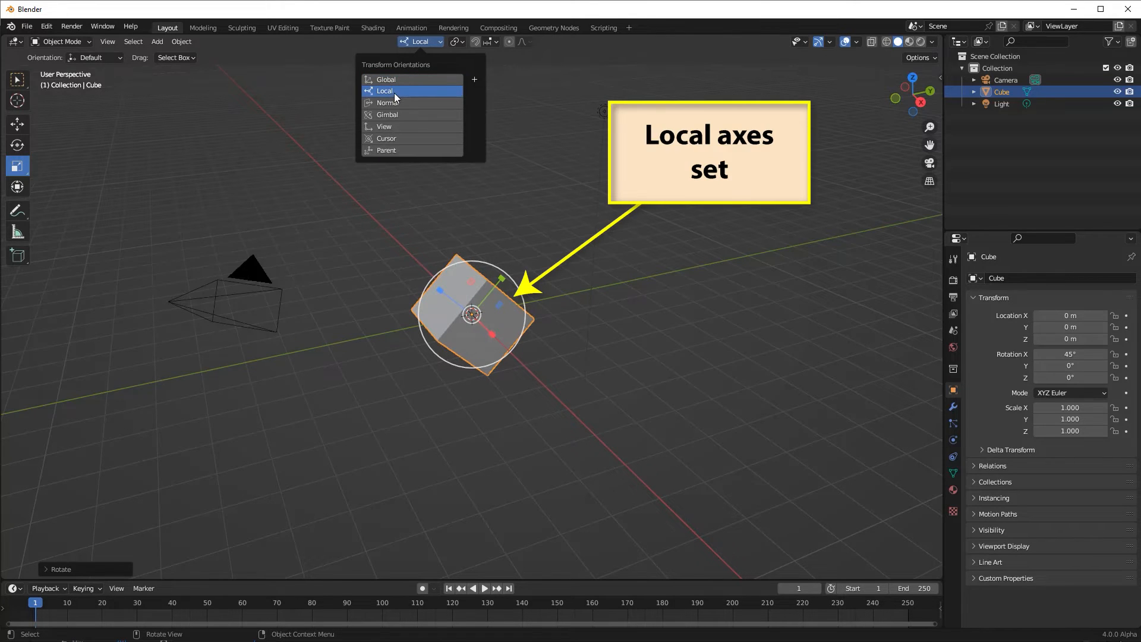
{"action": "mouse_move", "coordinate": [385, 91]}
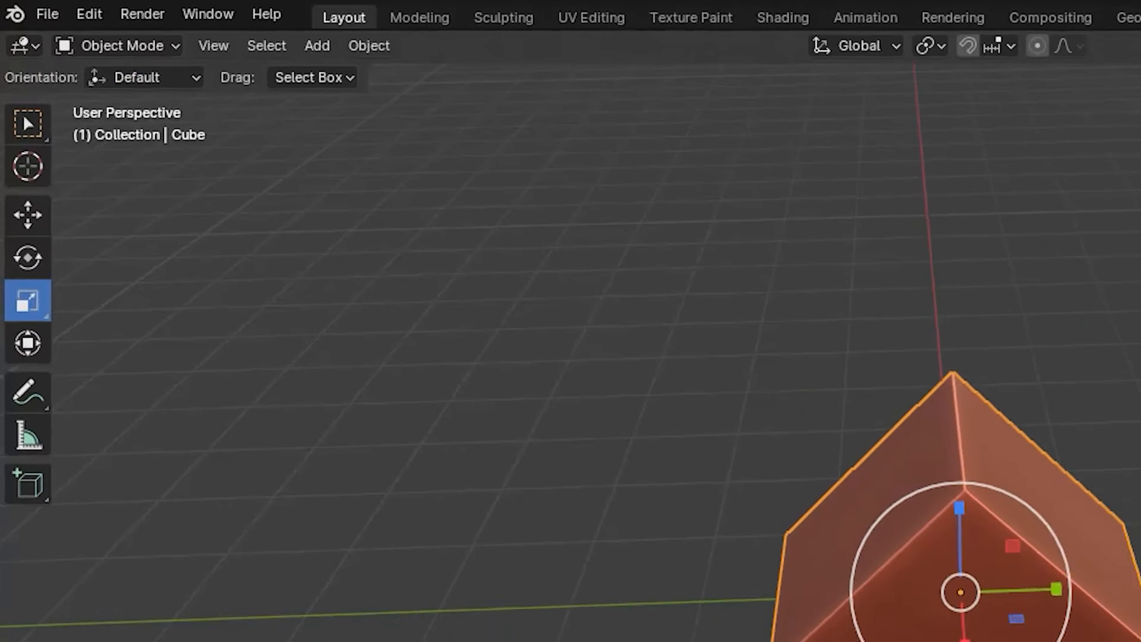
{"action": "left_click", "coordinate": [865, 45]}
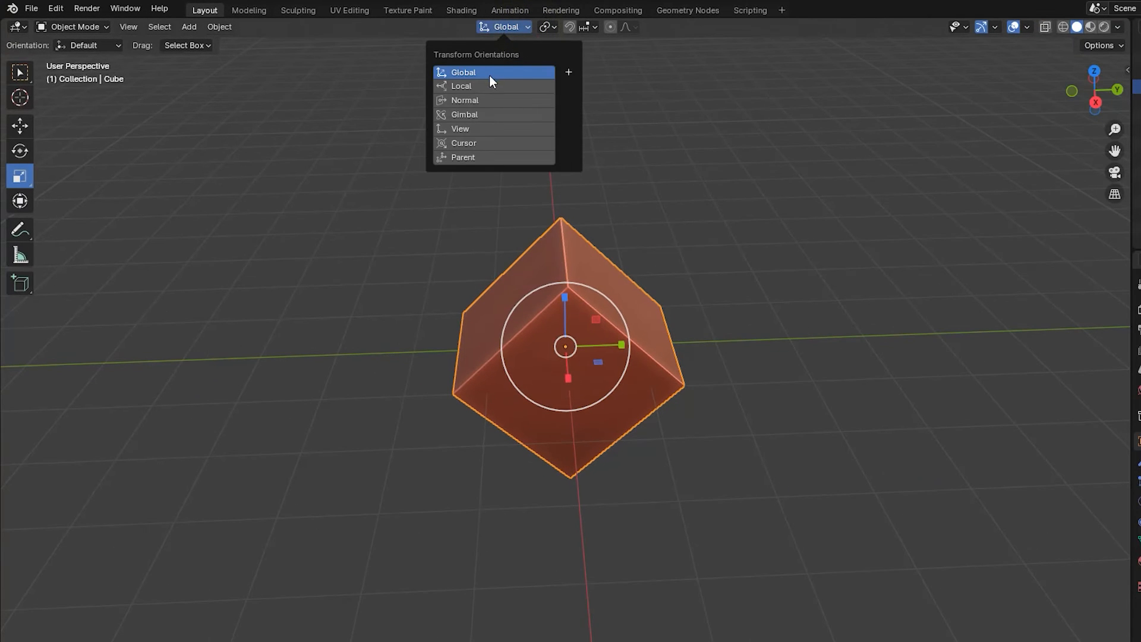
{"action": "left_click", "coordinate": [461, 85]}
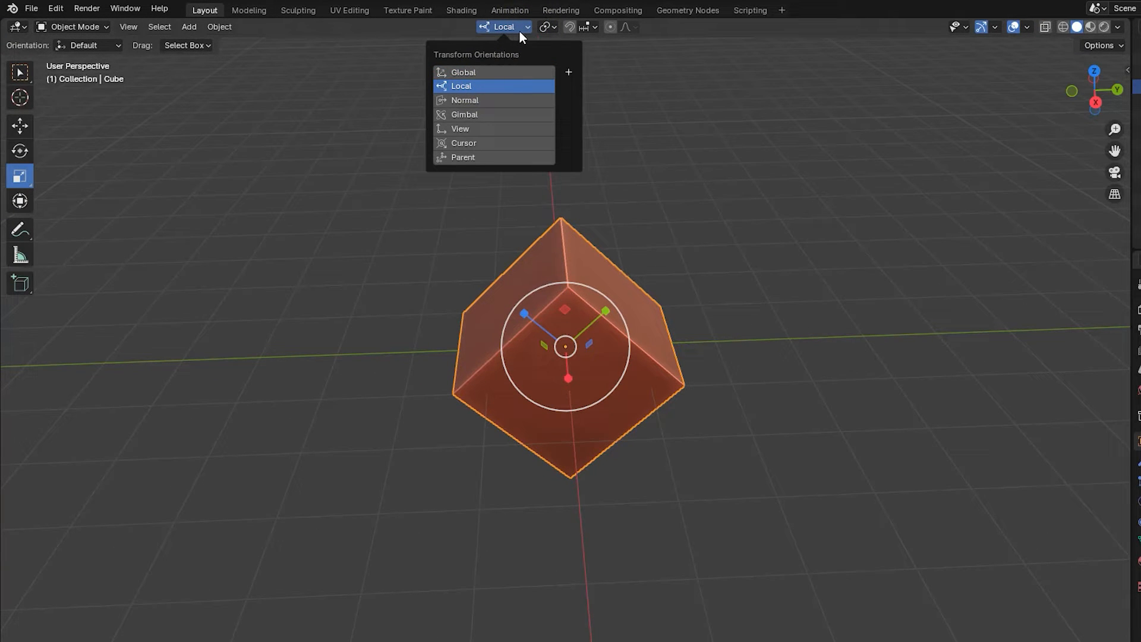
{"action": "mouse_move", "coordinate": [479, 129]}
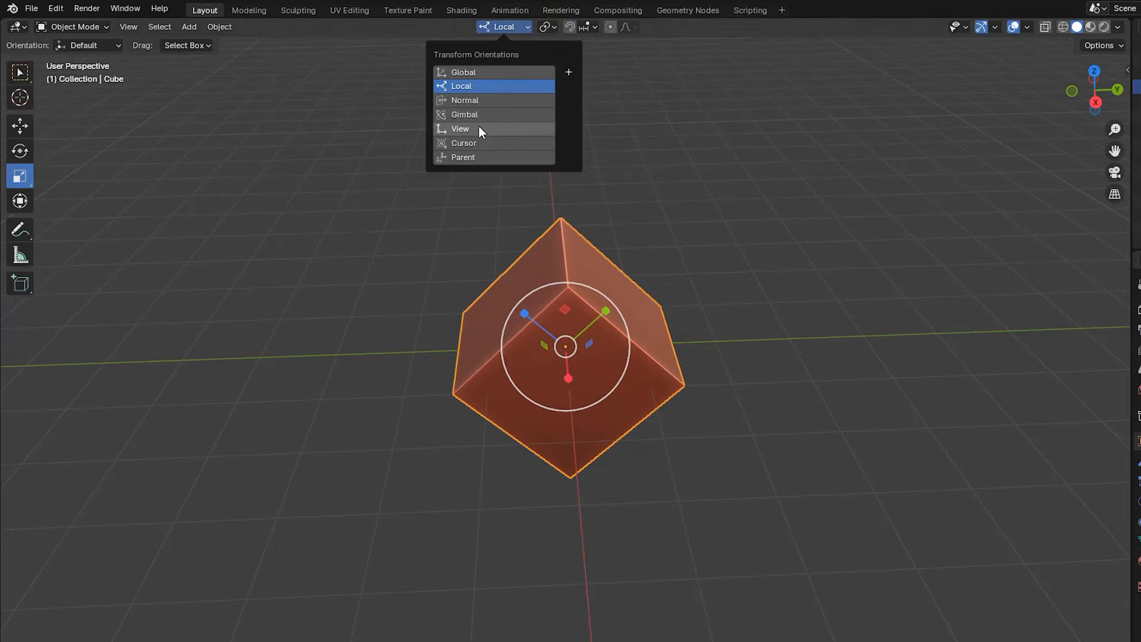
{"action": "left_click", "coordinate": [460, 129]}
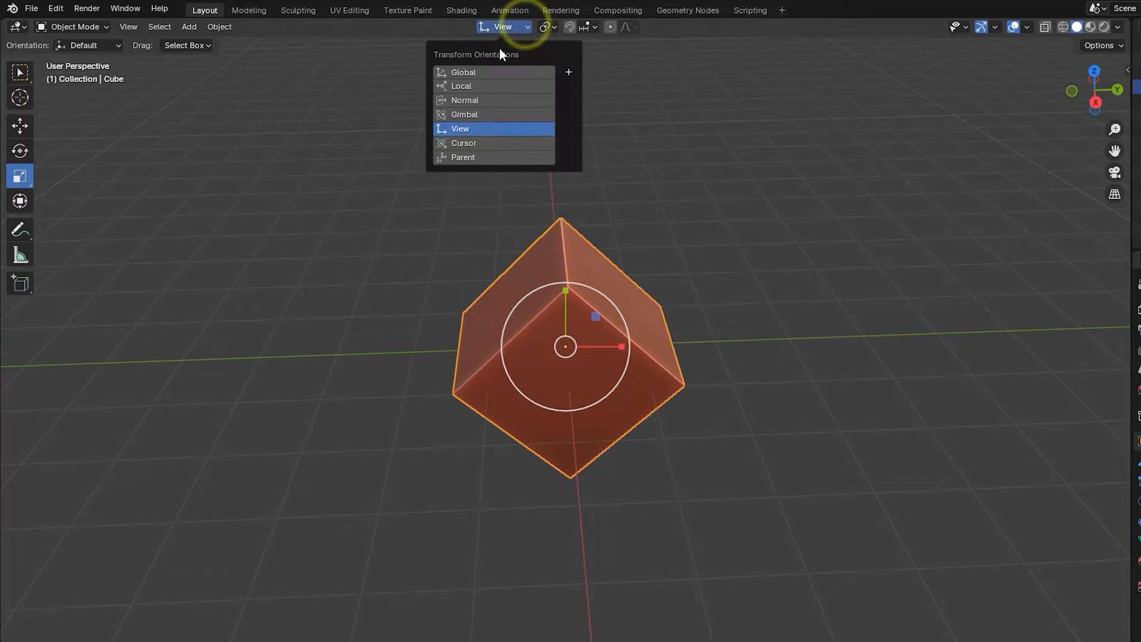
{"action": "left_click", "coordinate": [463, 72]}
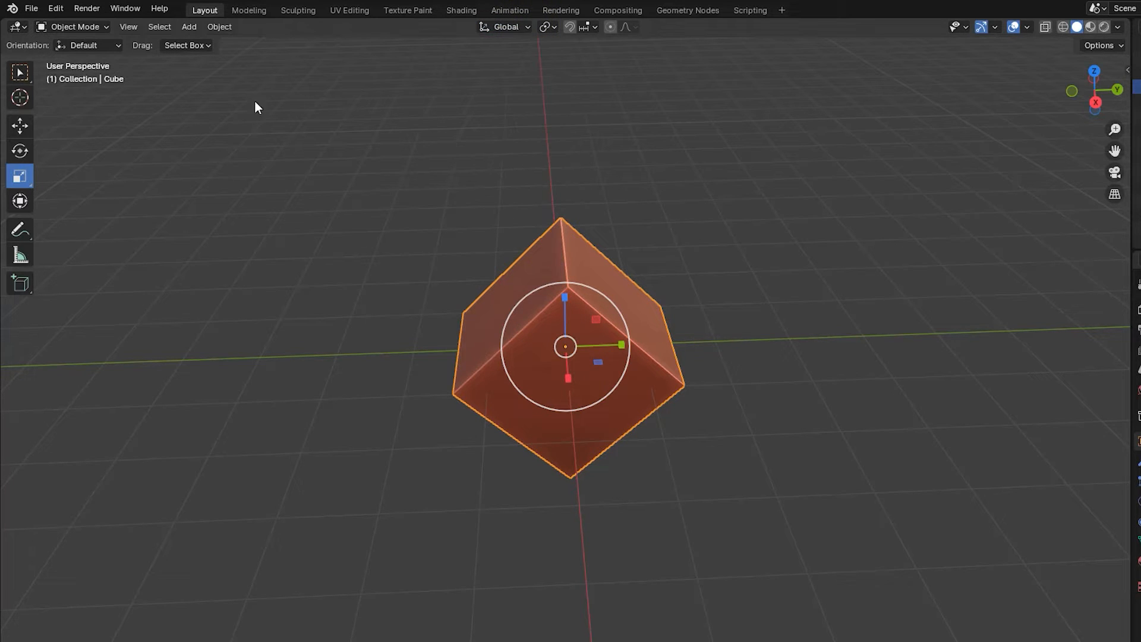
Step: Set the Scale tool's own Orientation dropdown to Local
{"action": "left_click", "coordinate": [88, 45]}
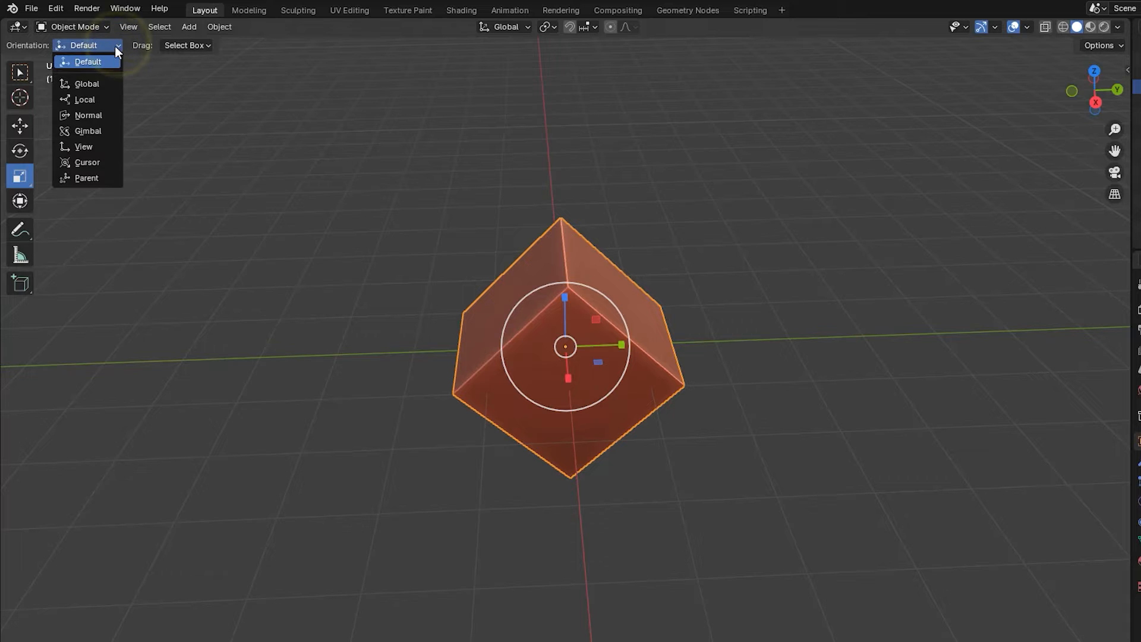
{"action": "mouse_move", "coordinate": [100, 104]}
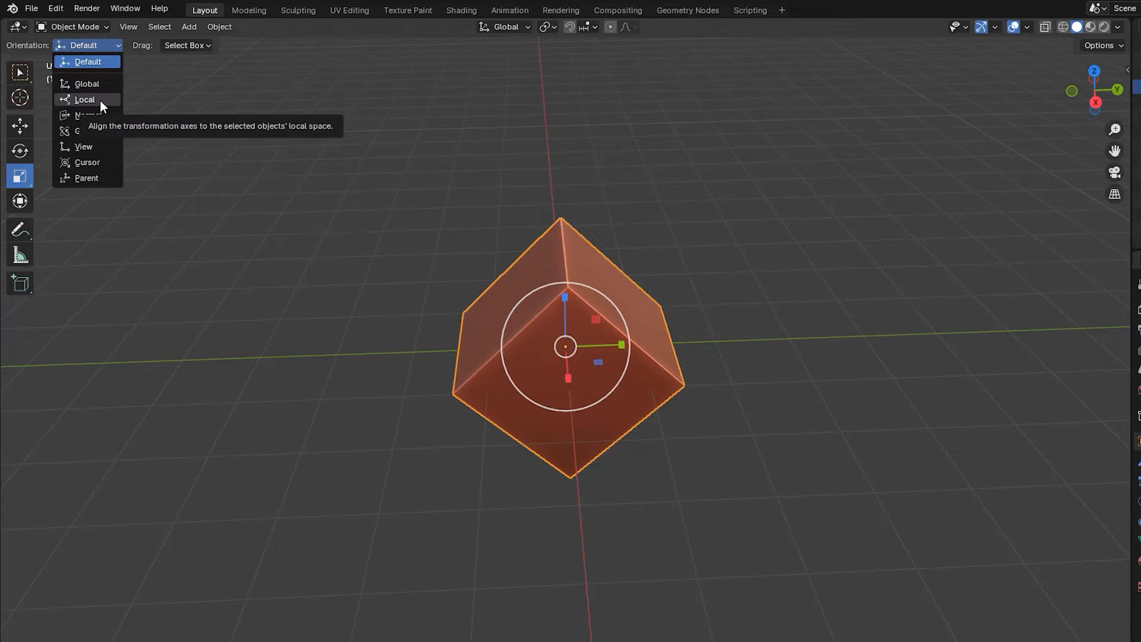
{"action": "left_click", "coordinate": [84, 99]}
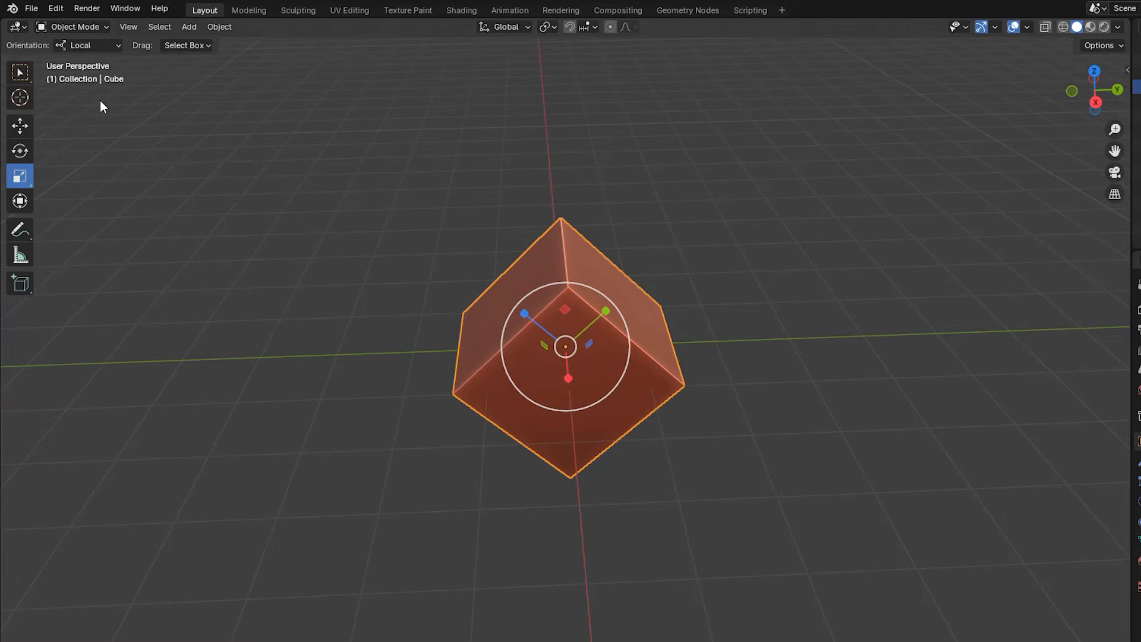
{"action": "mouse_move", "coordinate": [487, 80]}
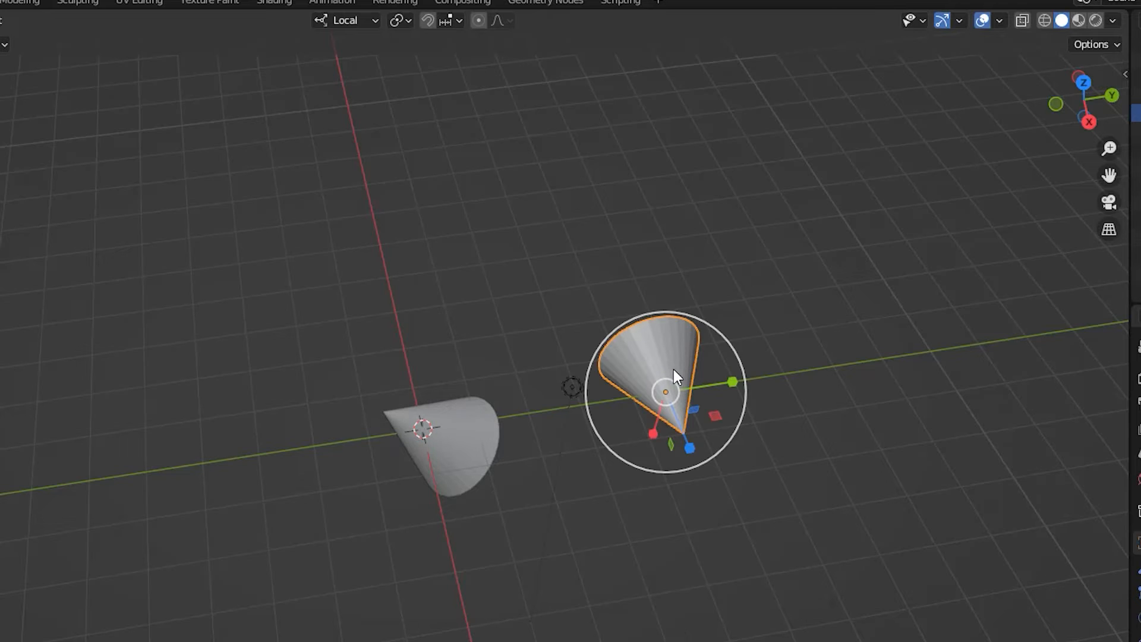
{"action": "mouse_move", "coordinate": [447, 455]}
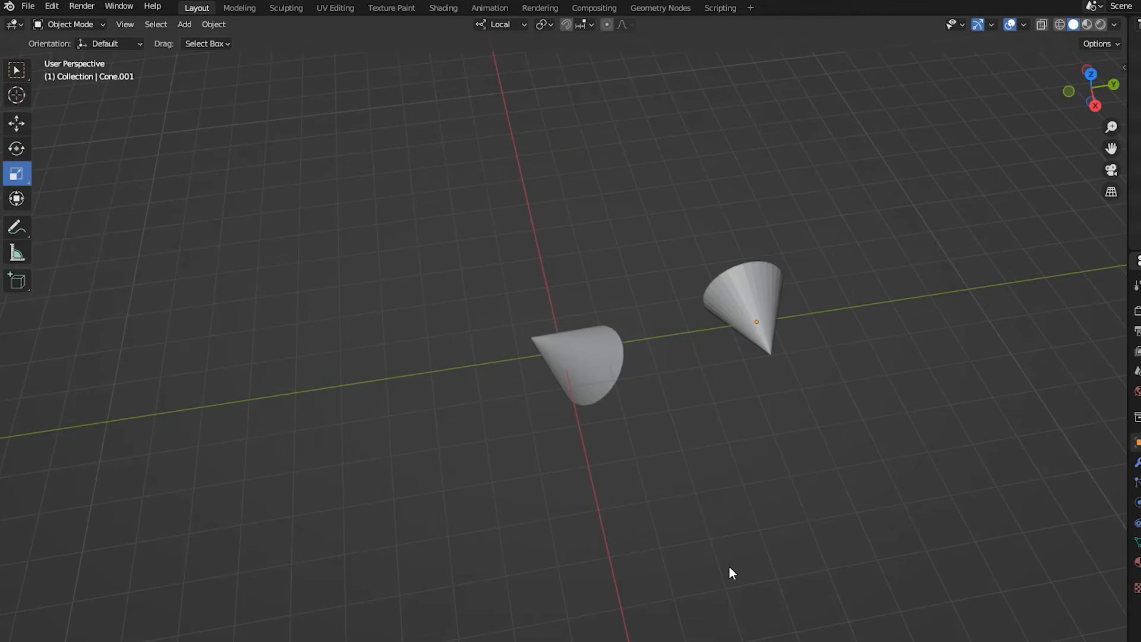
{"action": "mouse_move", "coordinate": [591, 375]}
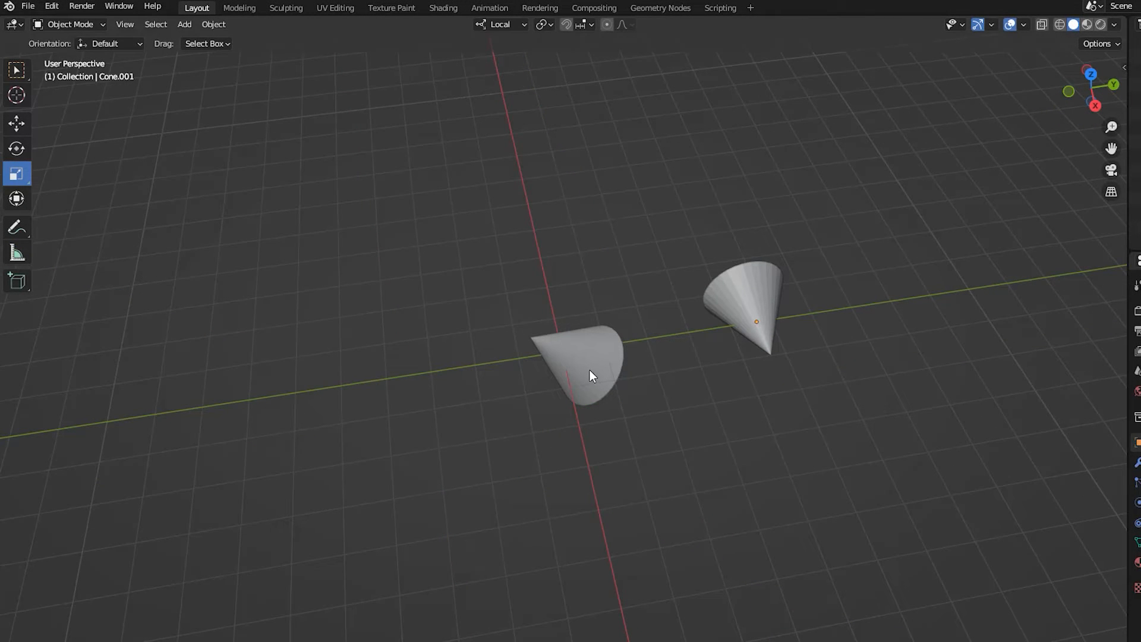
Step: Select the left cone lying on the red X axis line
{"action": "left_click", "coordinate": [586, 363]}
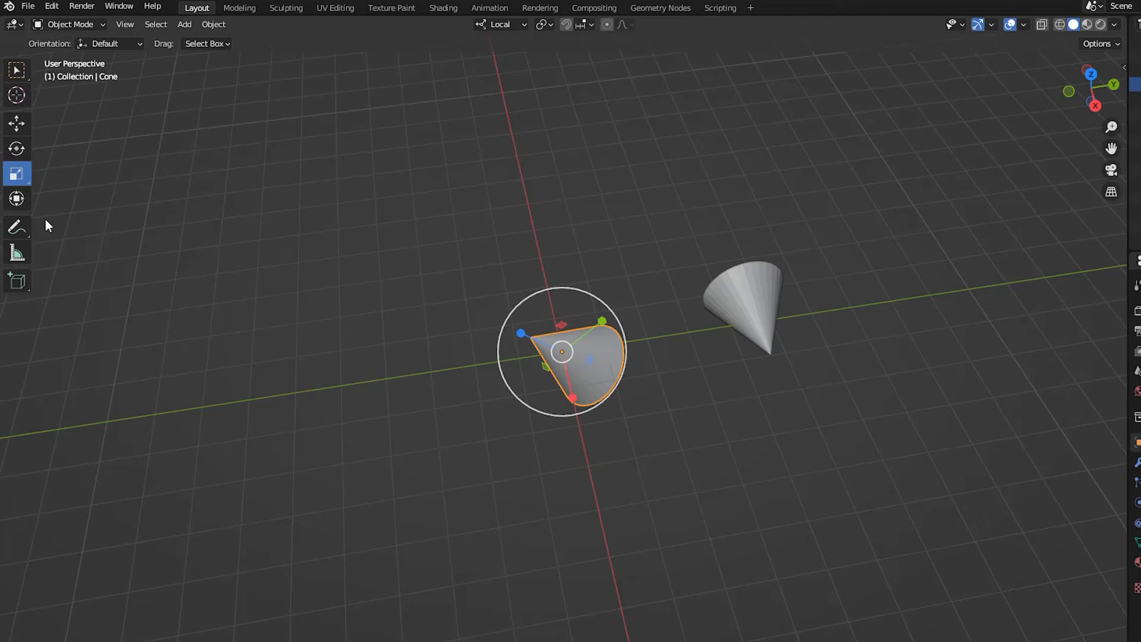
Step: Switch to the Scale Cage tool and drag the cage to enlarge both cones
{"action": "left_click", "coordinate": [16, 173]}
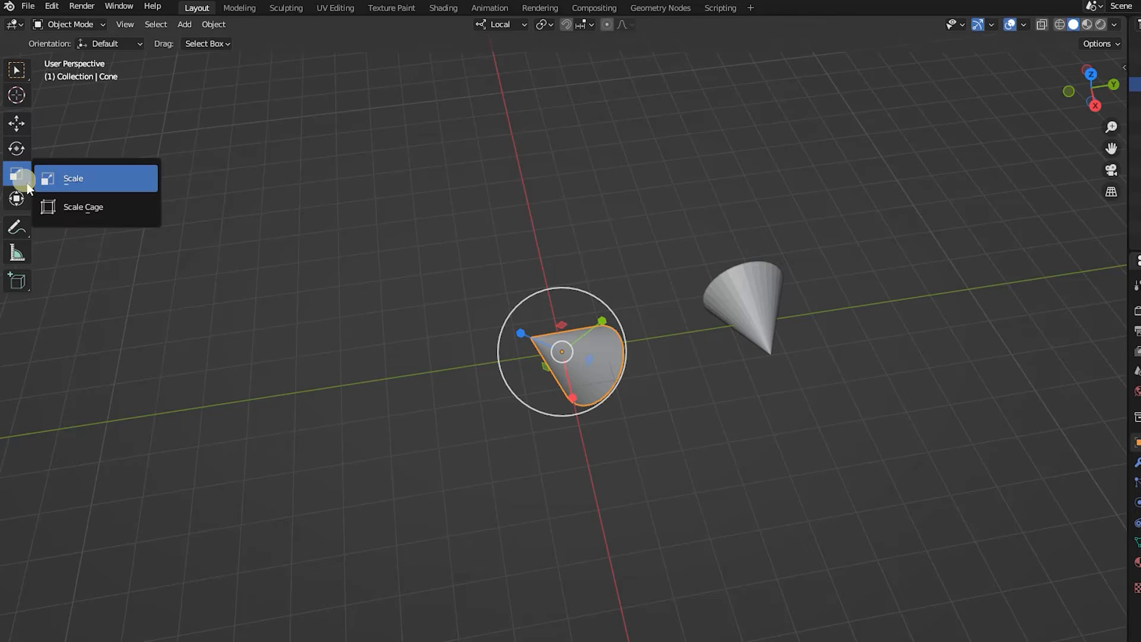
{"action": "mouse_move", "coordinate": [73, 179]}
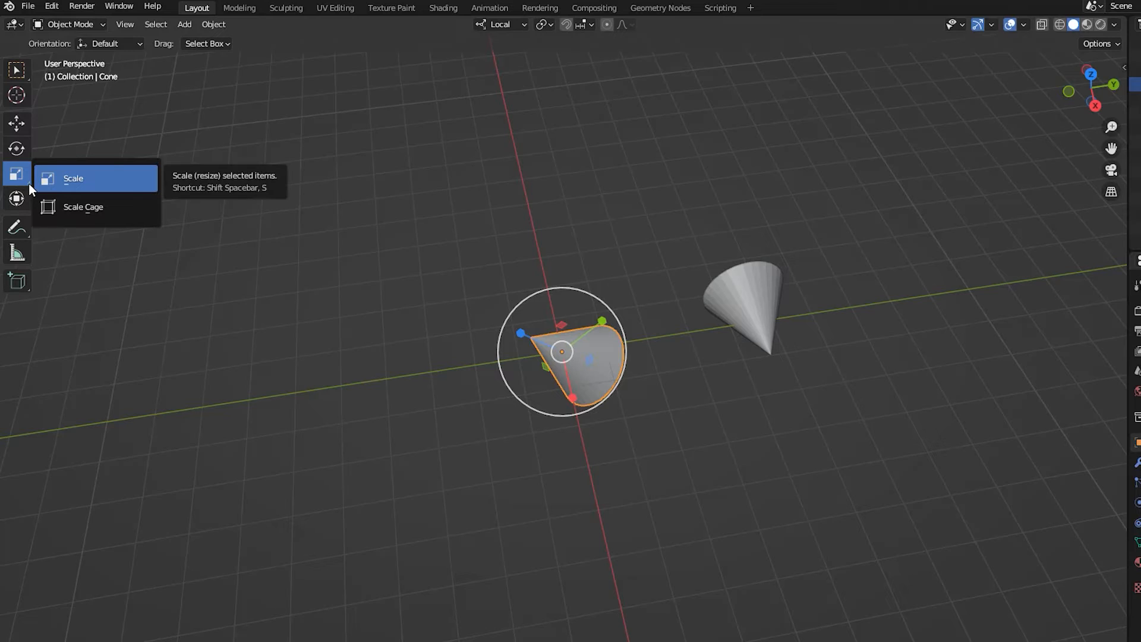
{"action": "mouse_move", "coordinate": [84, 207]}
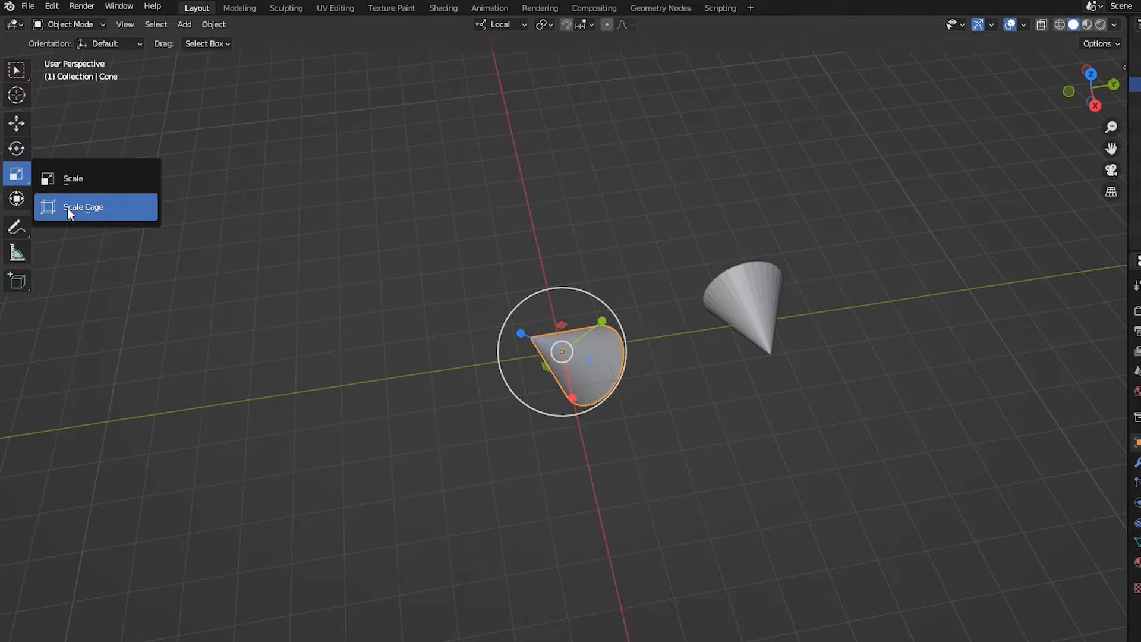
{"action": "mouse_move", "coordinate": [83, 207]}
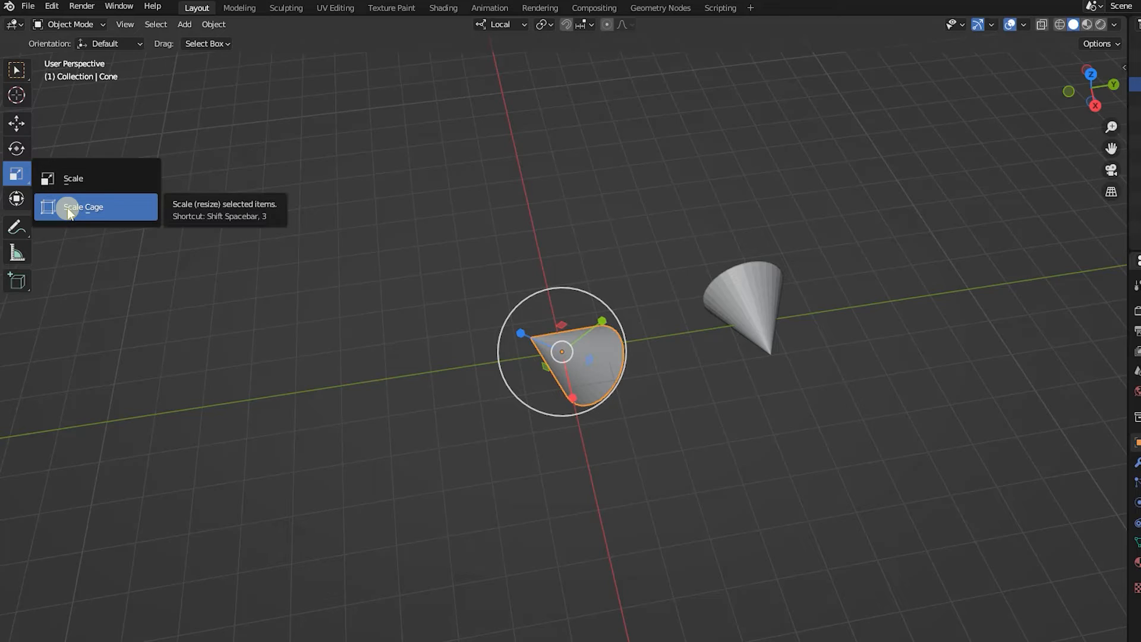
{"action": "left_click", "coordinate": [82, 207]}
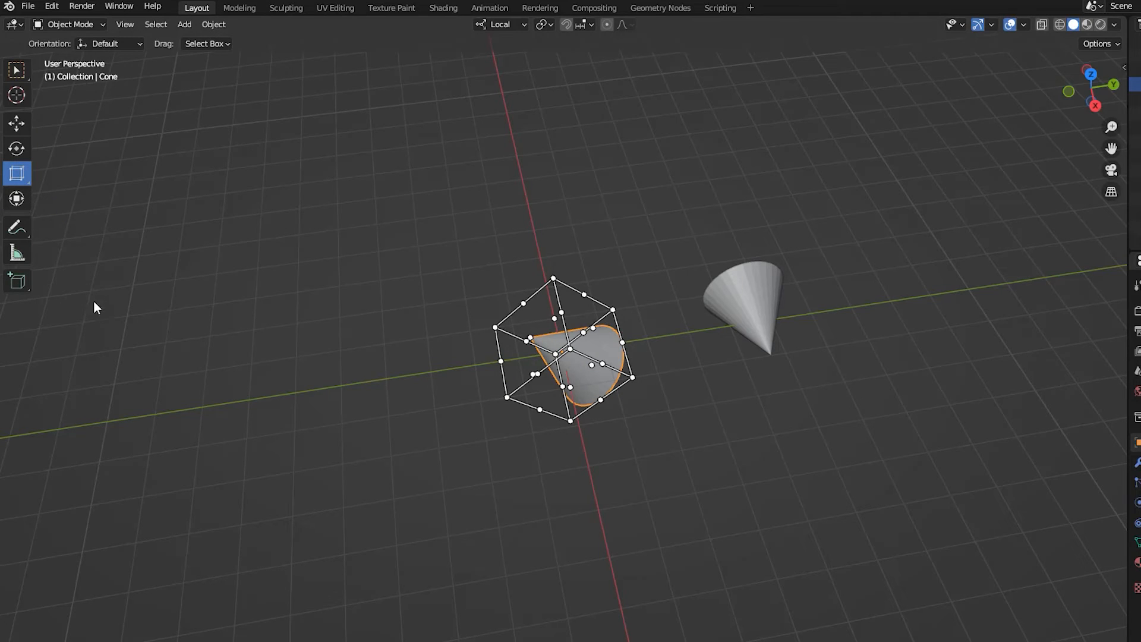
{"action": "mouse_move", "coordinate": [120, 363]}
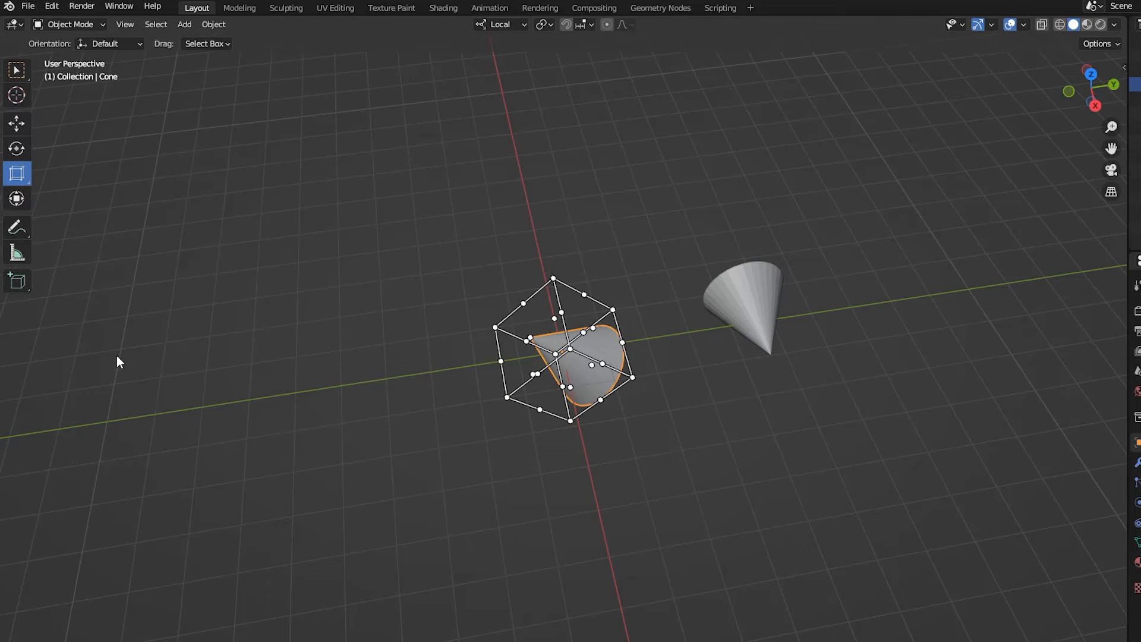
{"action": "left_click", "coordinate": [500, 23]}
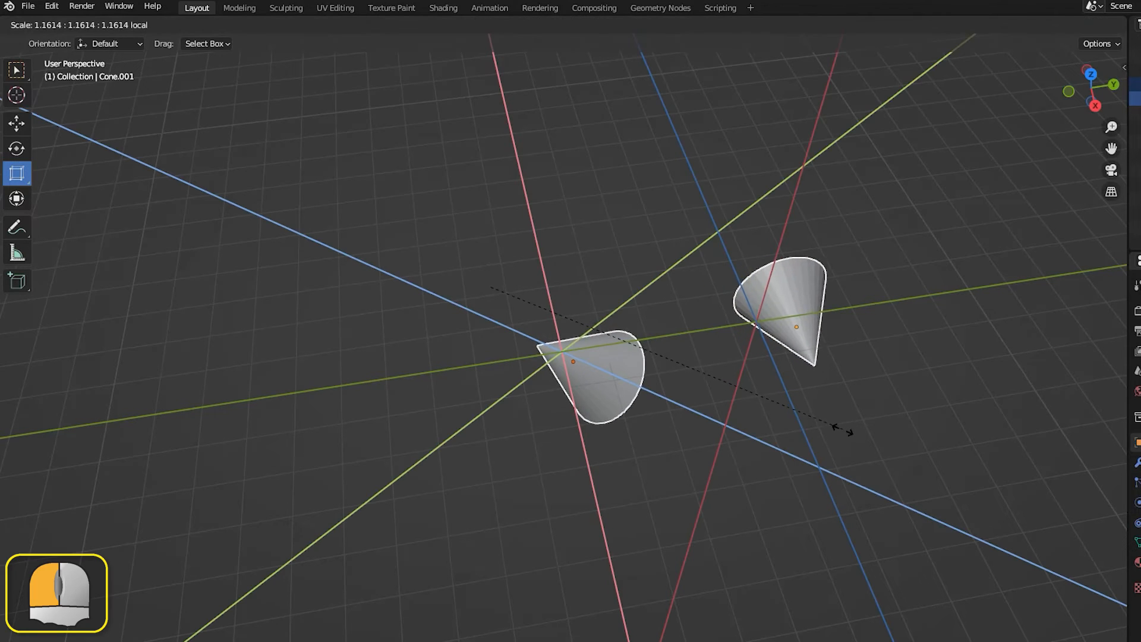
{"action": "left_click_drag", "start_coordinate": [837, 429], "coordinate": [921, 509]}
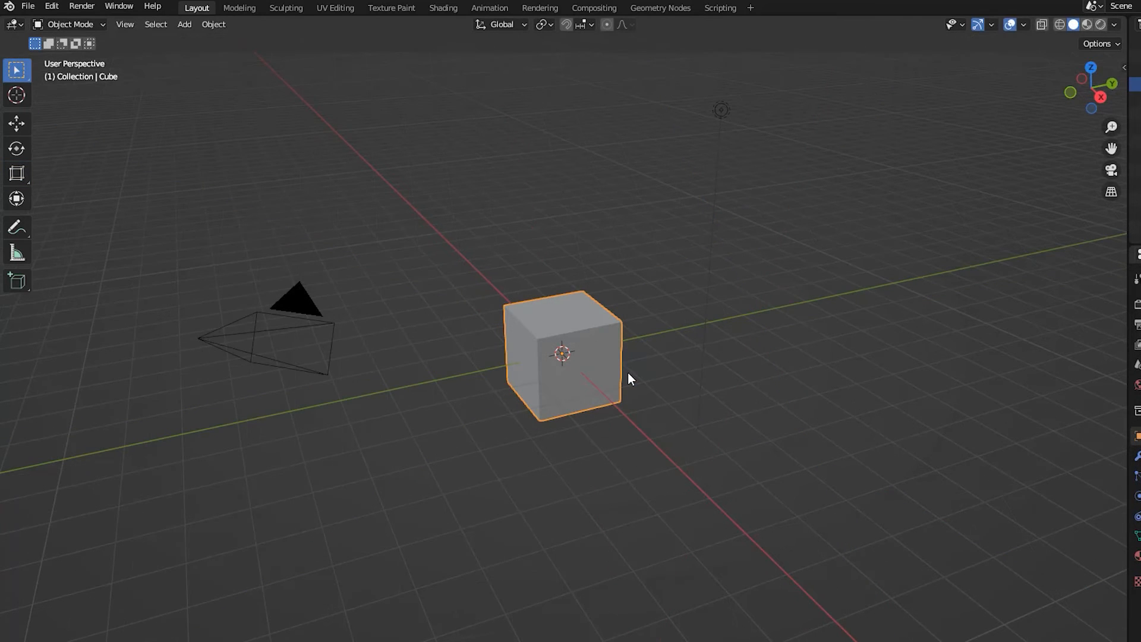
{"action": "mouse_move", "coordinate": [607, 382]}
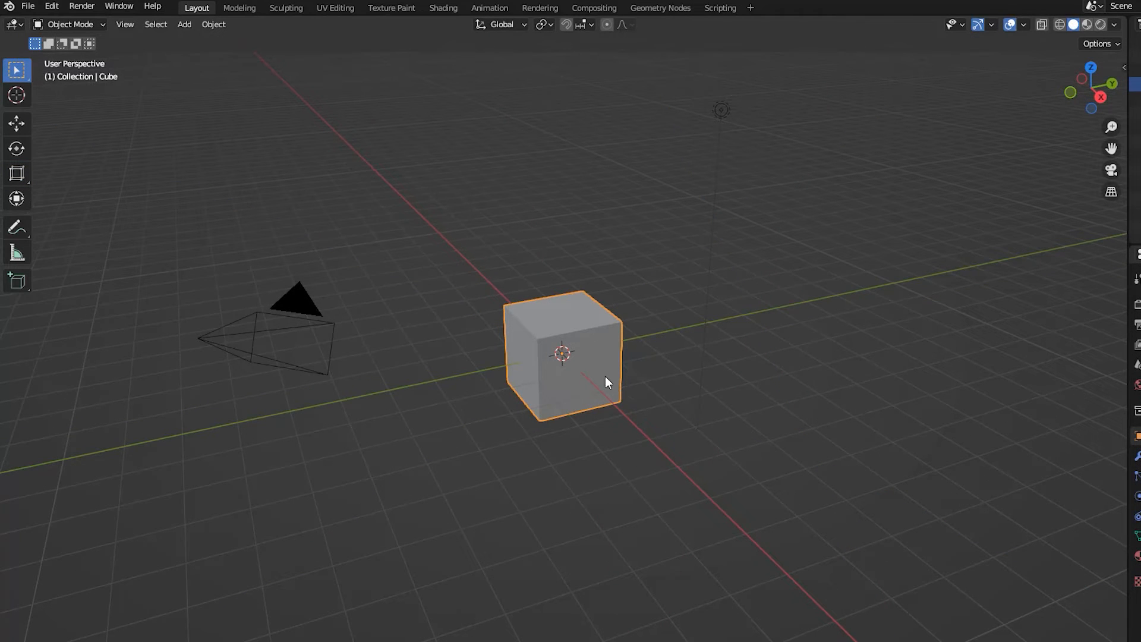
Step: Scale the cube with the S key, enlarging it about twice, then cancel
{"action": "key", "text": "s"}
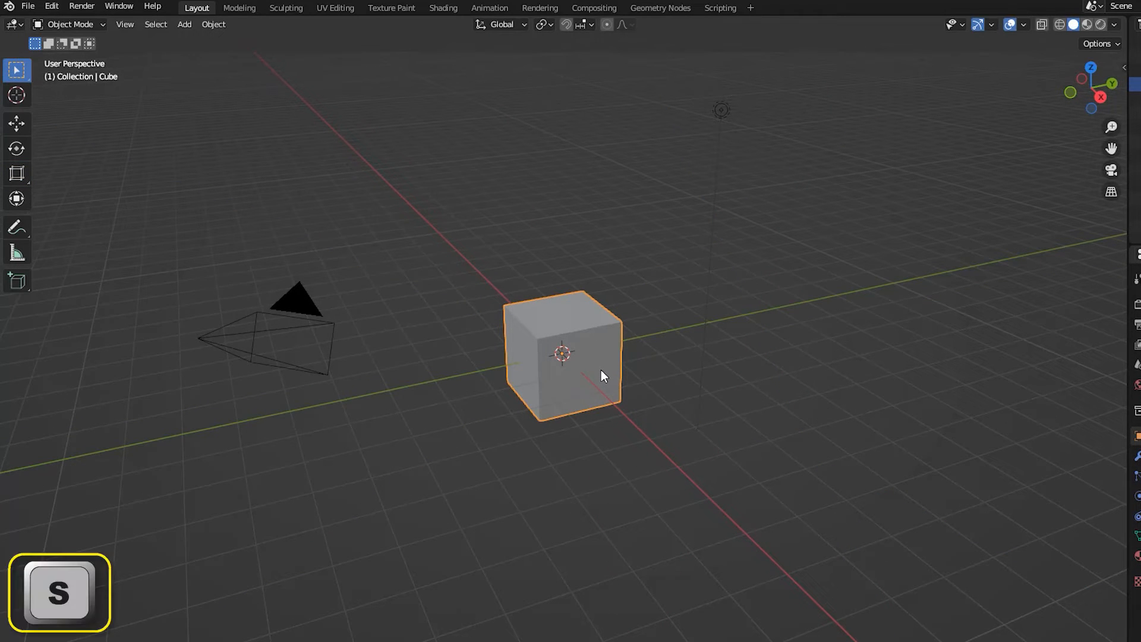
{"action": "key", "text": "s"}
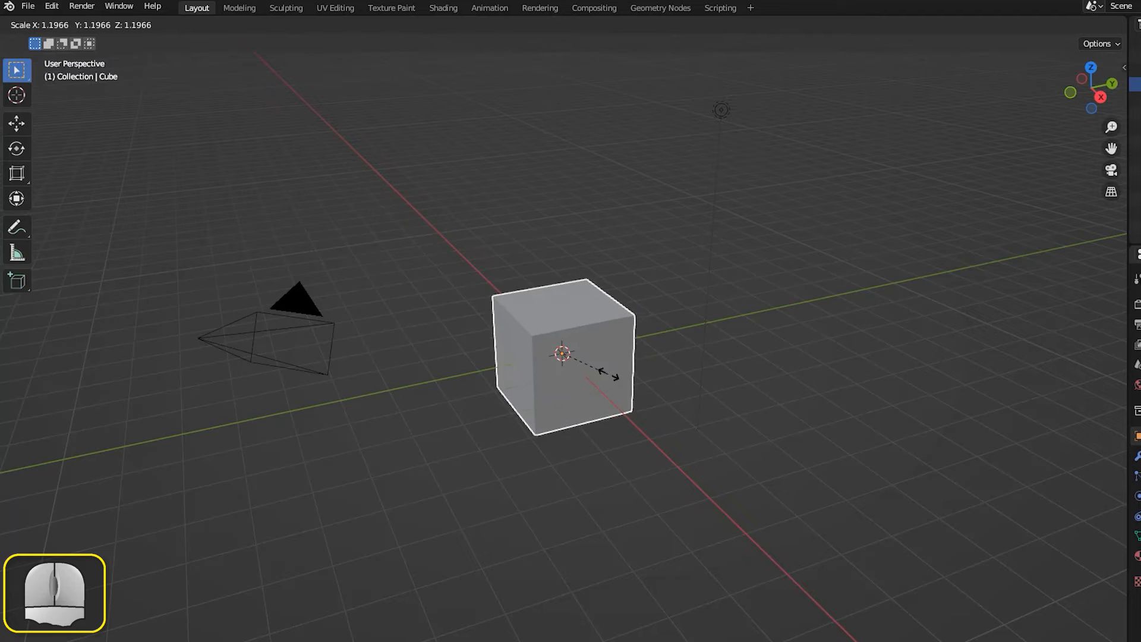
{"action": "left_click_drag", "start_coordinate": [599, 374], "coordinate": [639, 393]}
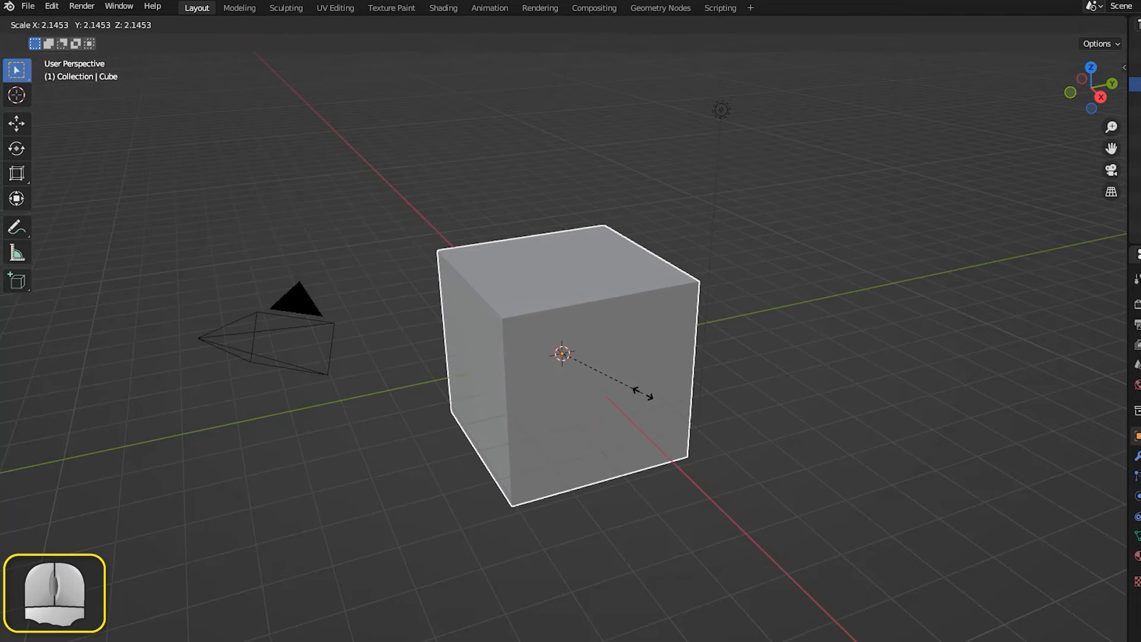
{"action": "left_click_drag", "start_coordinate": [641, 393], "coordinate": [655, 401]}
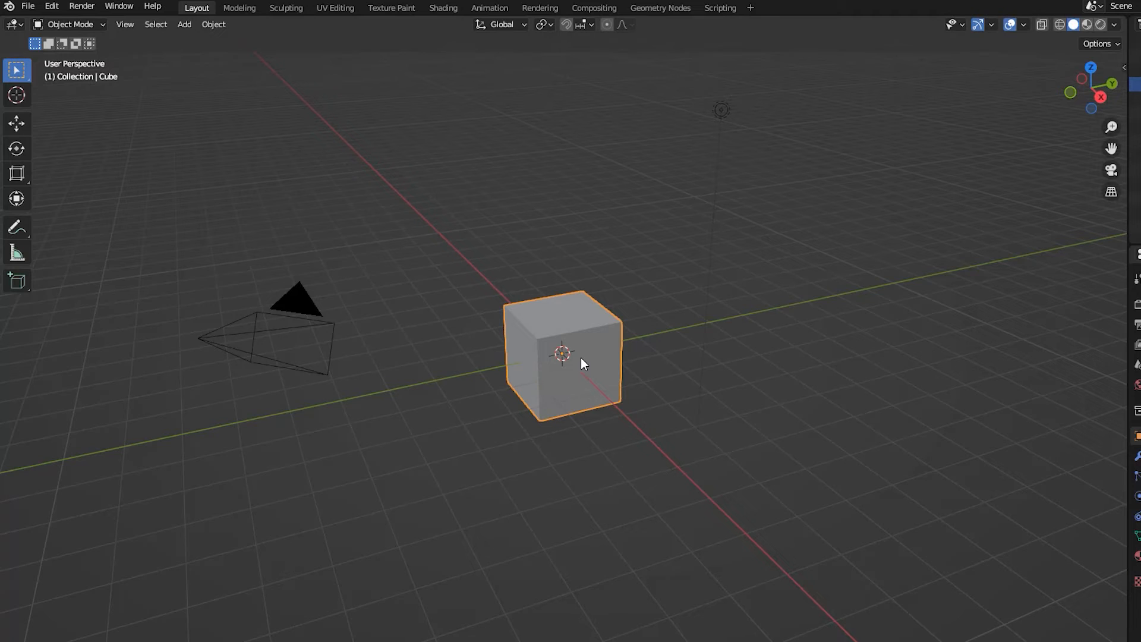
{"action": "key", "text": "s"}
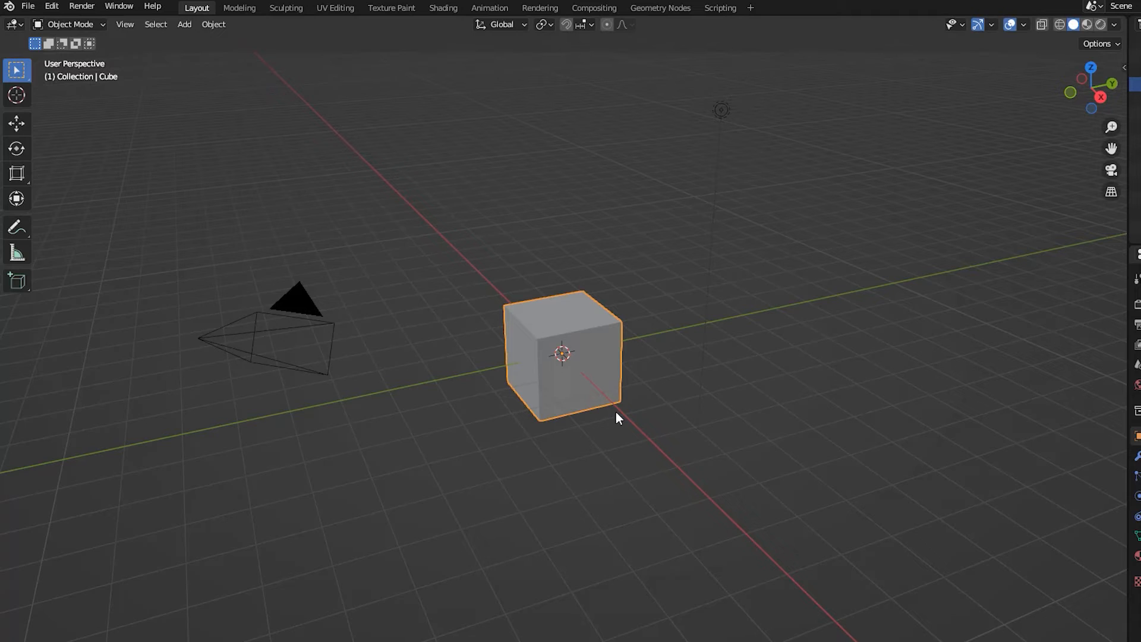
{"action": "mouse_move", "coordinate": [628, 408]}
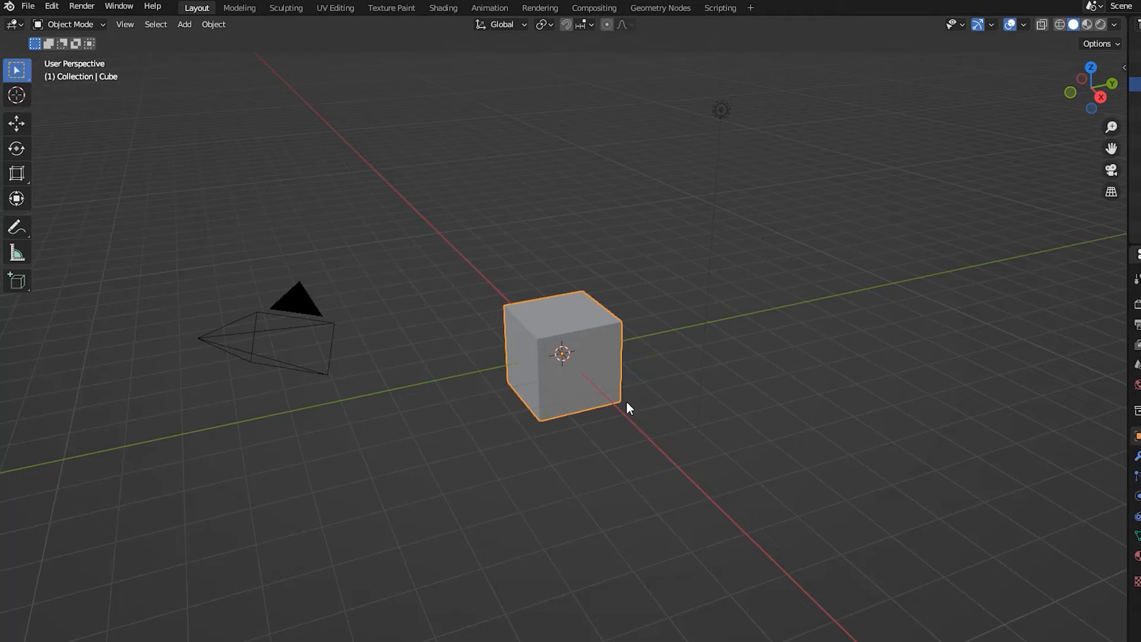
{"action": "mouse_move", "coordinate": [633, 402]}
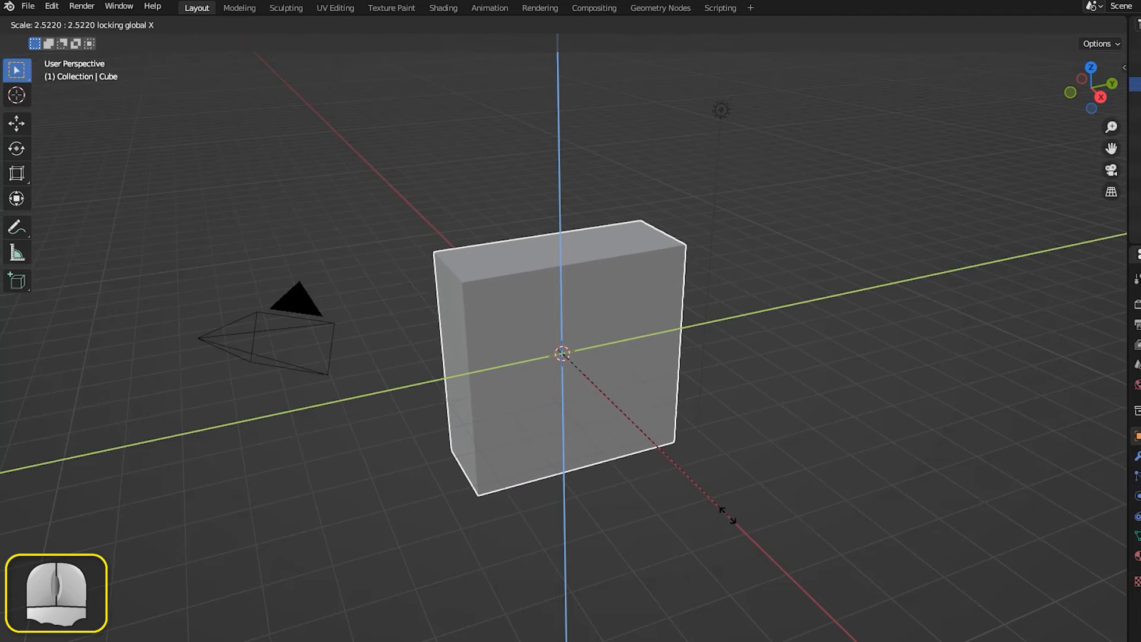
Step: Cancel the resize, then begin a constrained S-key stretch along the cube's axis
{"action": "left_click", "coordinate": [738, 529]}
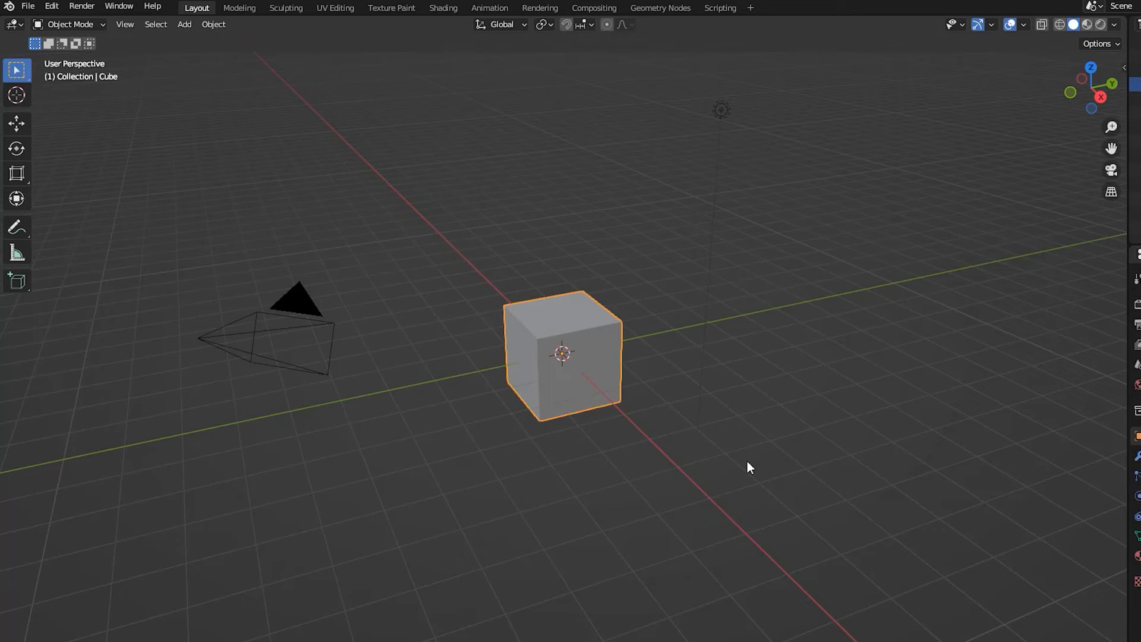
{"action": "mouse_move", "coordinate": [801, 422]}
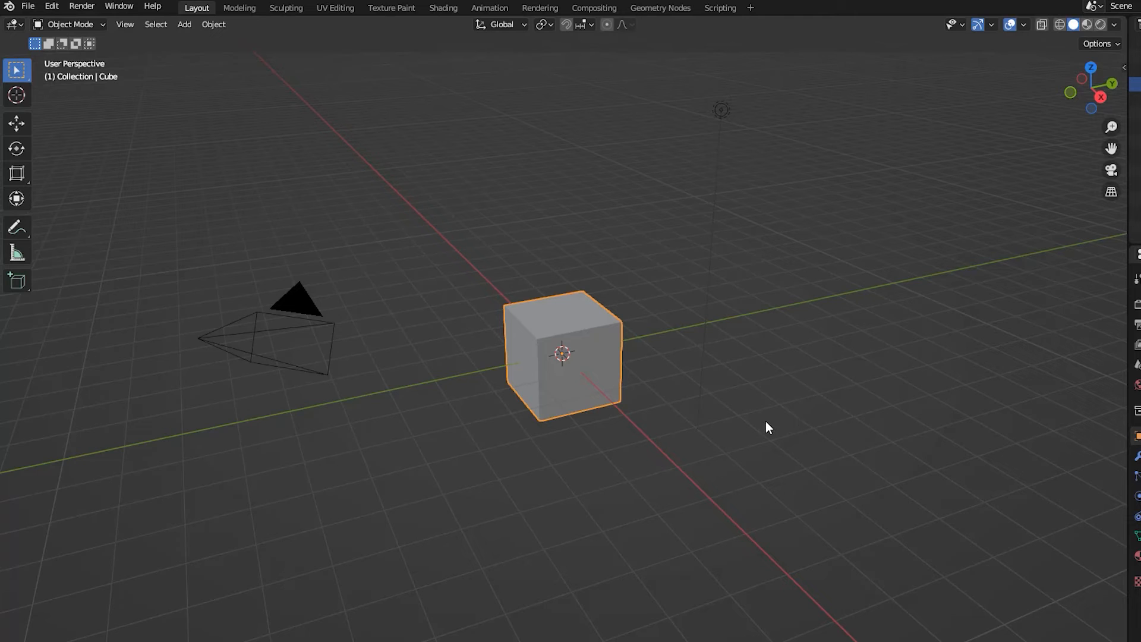
{"action": "key", "text": "s"}
{"action": "type", "text": "2"}
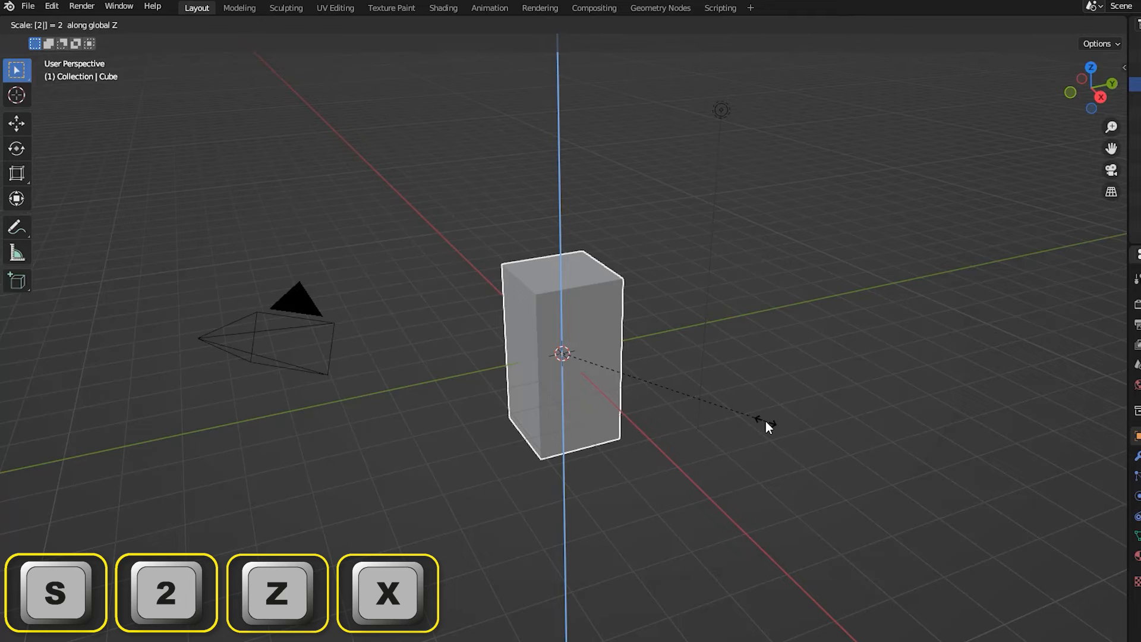
{"action": "key", "text": "y"}
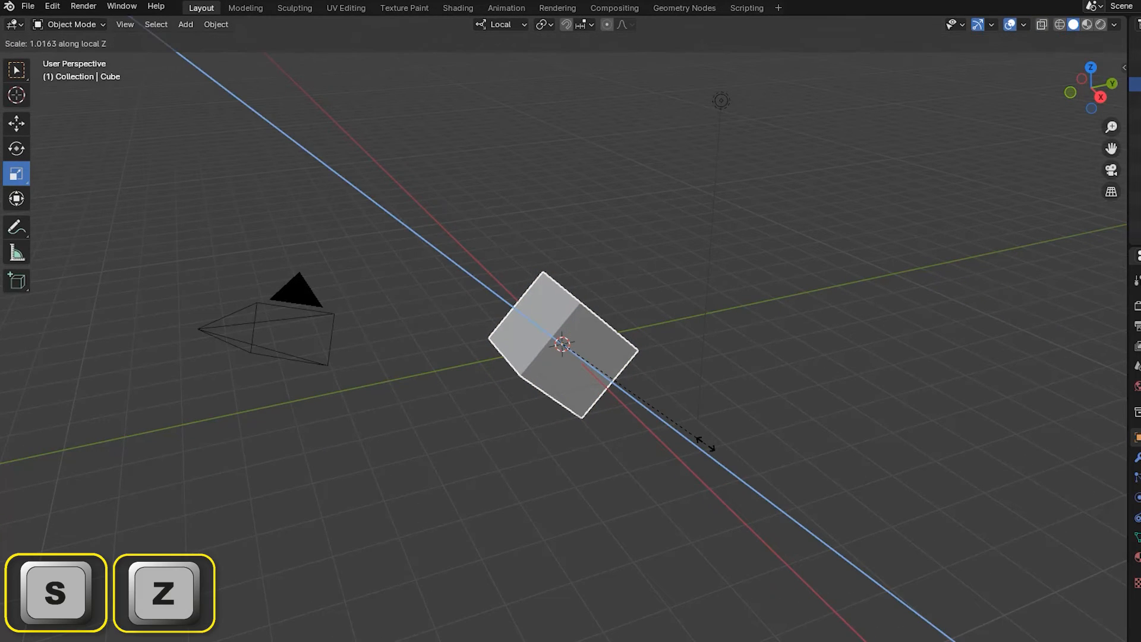
Step: Scale the tilted cube along its local Z axis, then cancel and reset it upright
{"action": "key", "text": "z"}
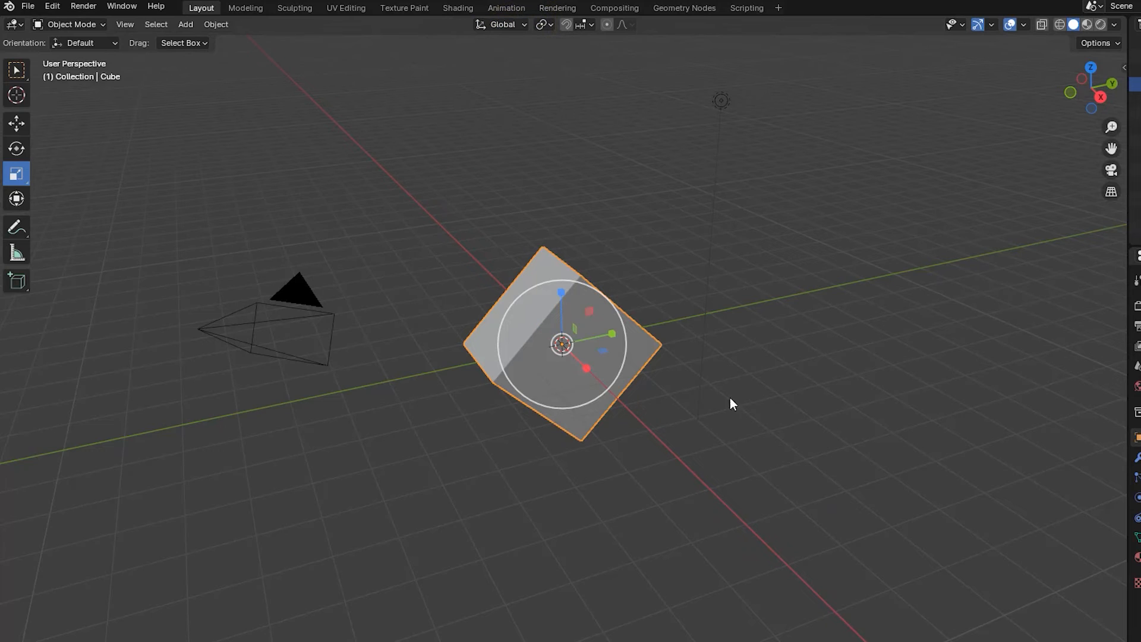
{"action": "key", "text": "s"}
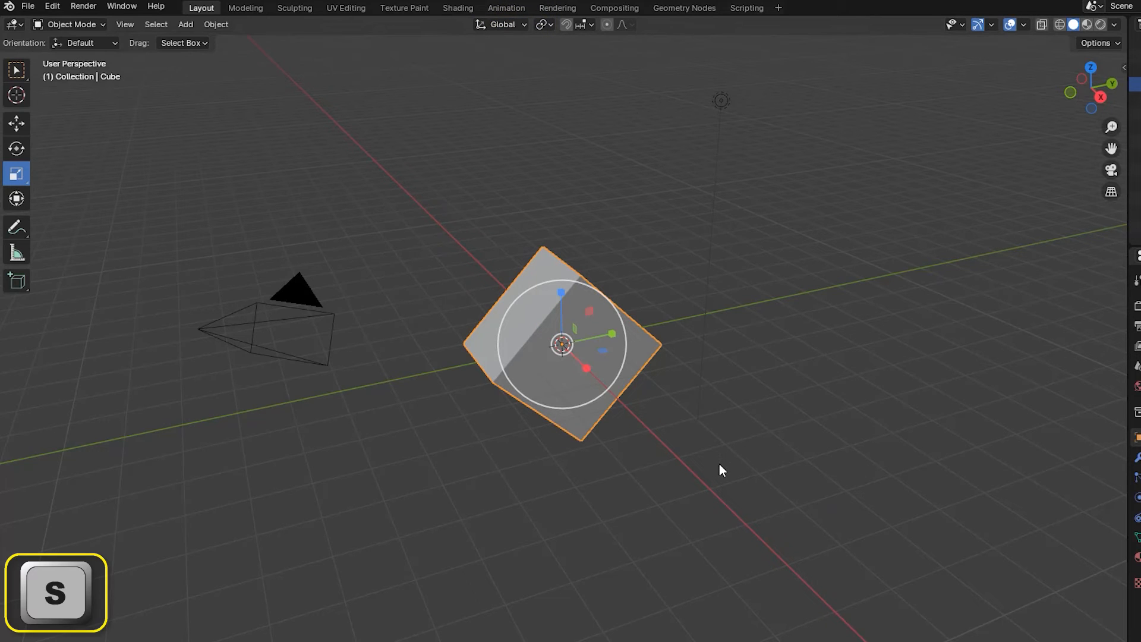
{"action": "key", "text": "z"}
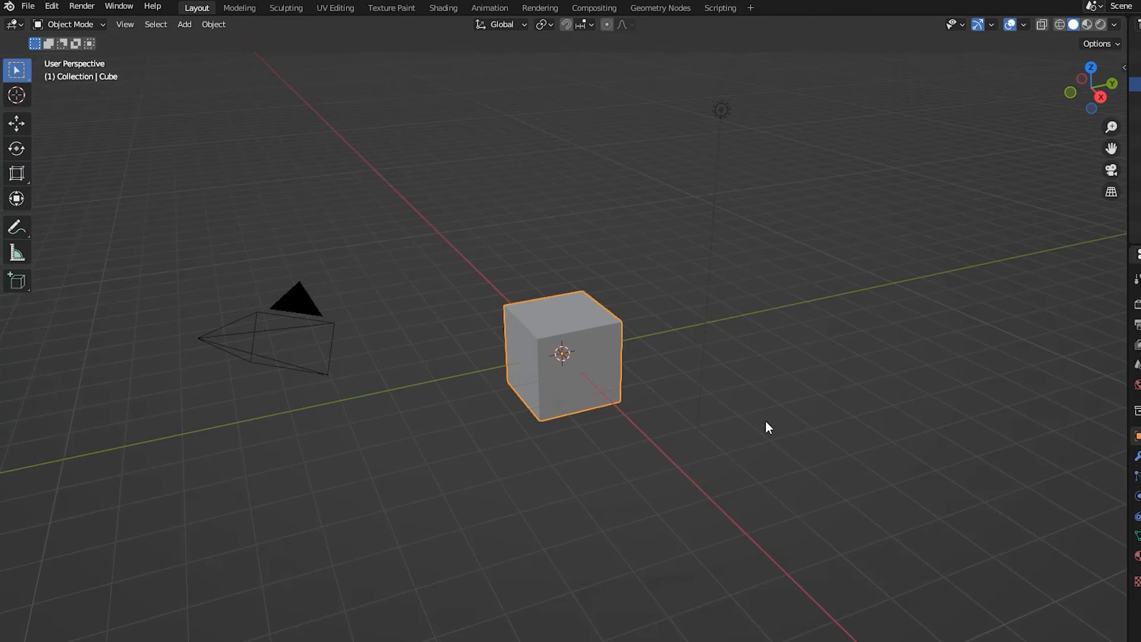
{"action": "mouse_move", "coordinate": [797, 361]}
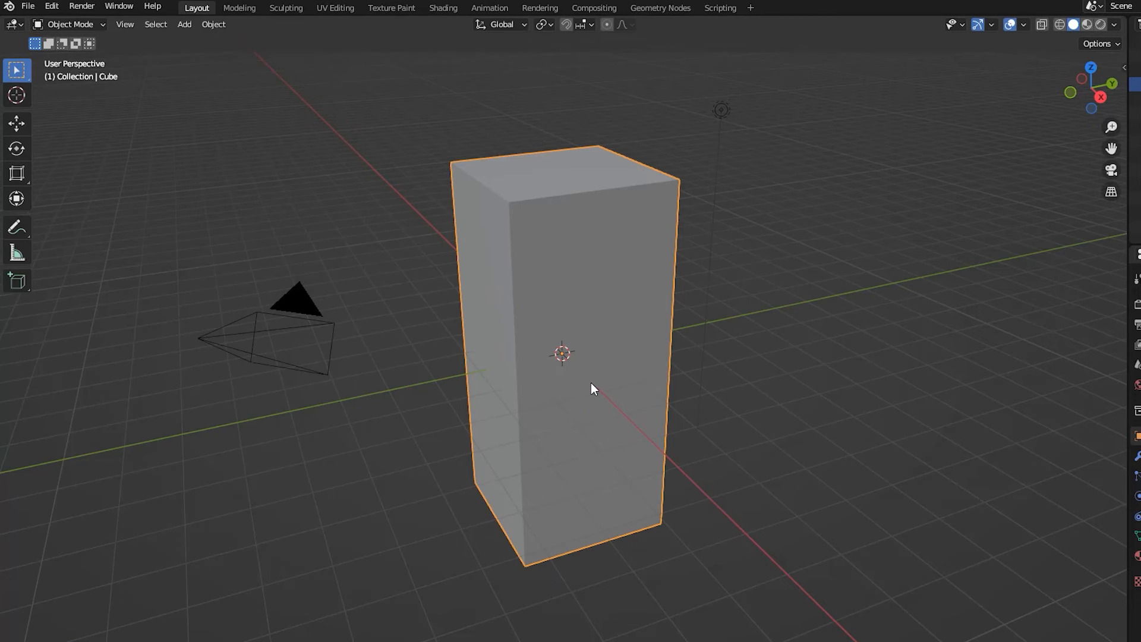
Step: Clear the cube's scale, rescale it with X 2, Y 3, Z 0.5, and set Local orientation
{"action": "key", "text": "Alt+s"}
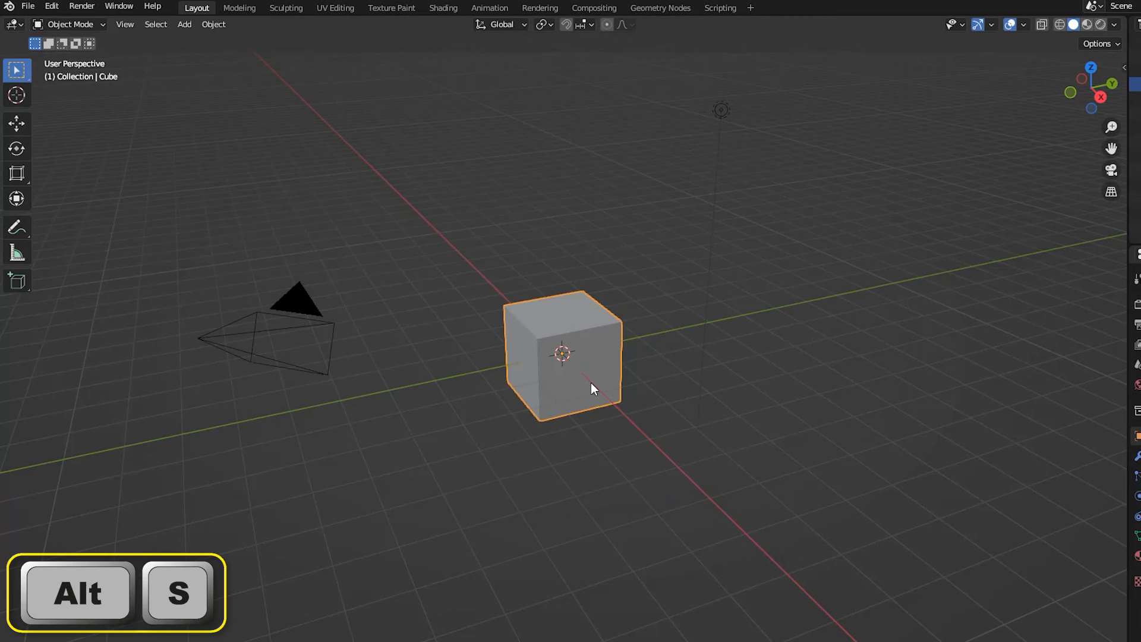
{"action": "key", "text": "alt+s"}
{"action": "type", "text": "0.5"}
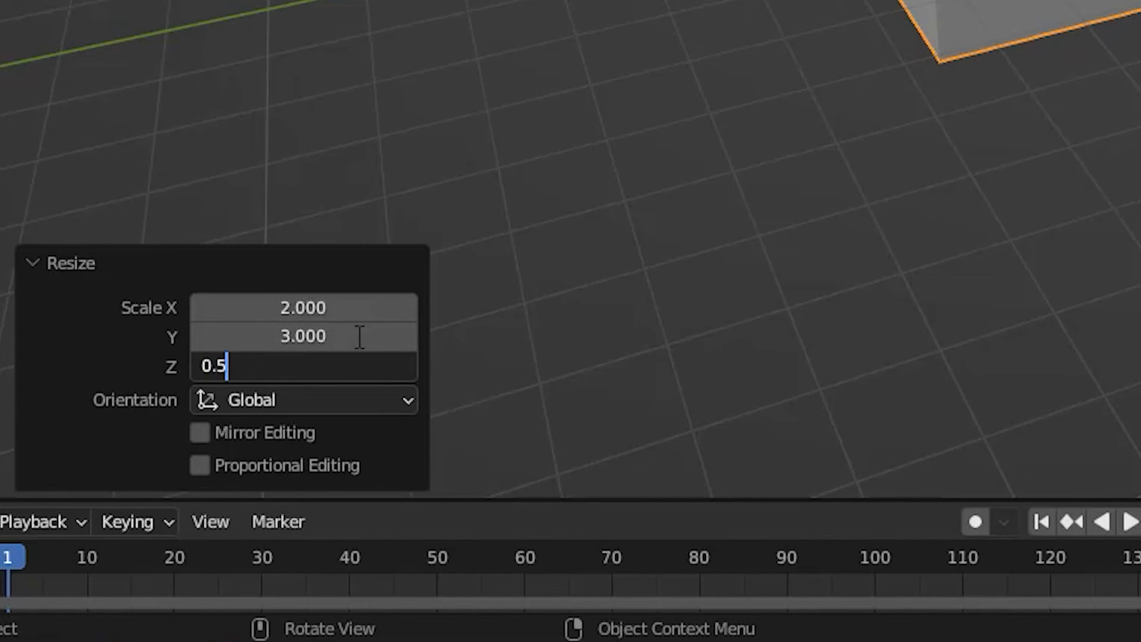
{"action": "left_click", "coordinate": [302, 399]}
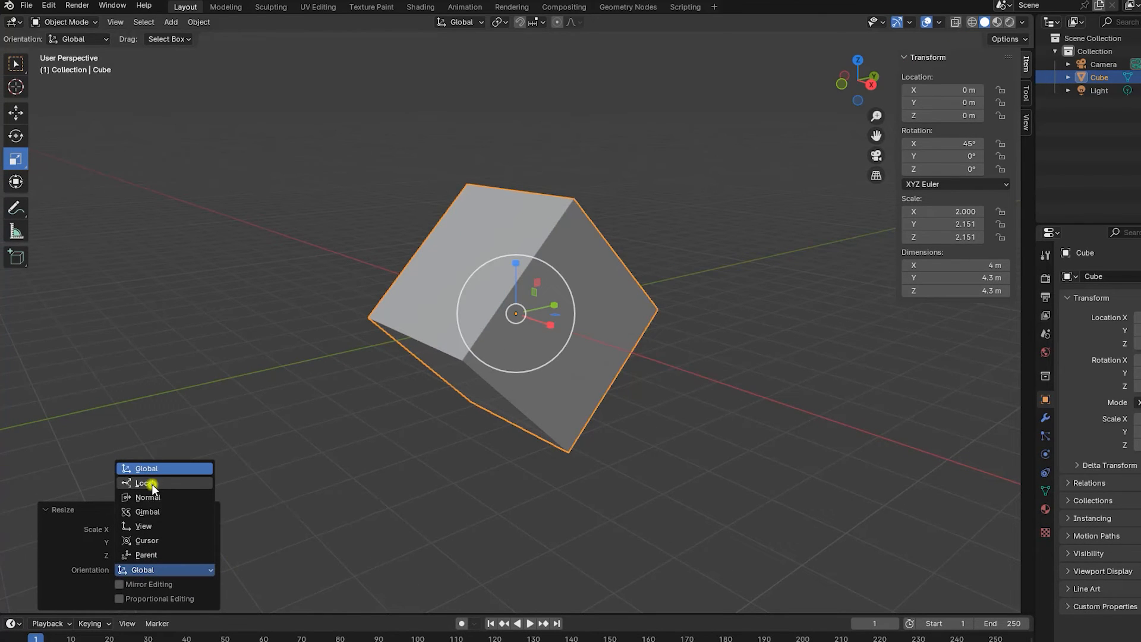
{"action": "left_click", "coordinate": [147, 482]}
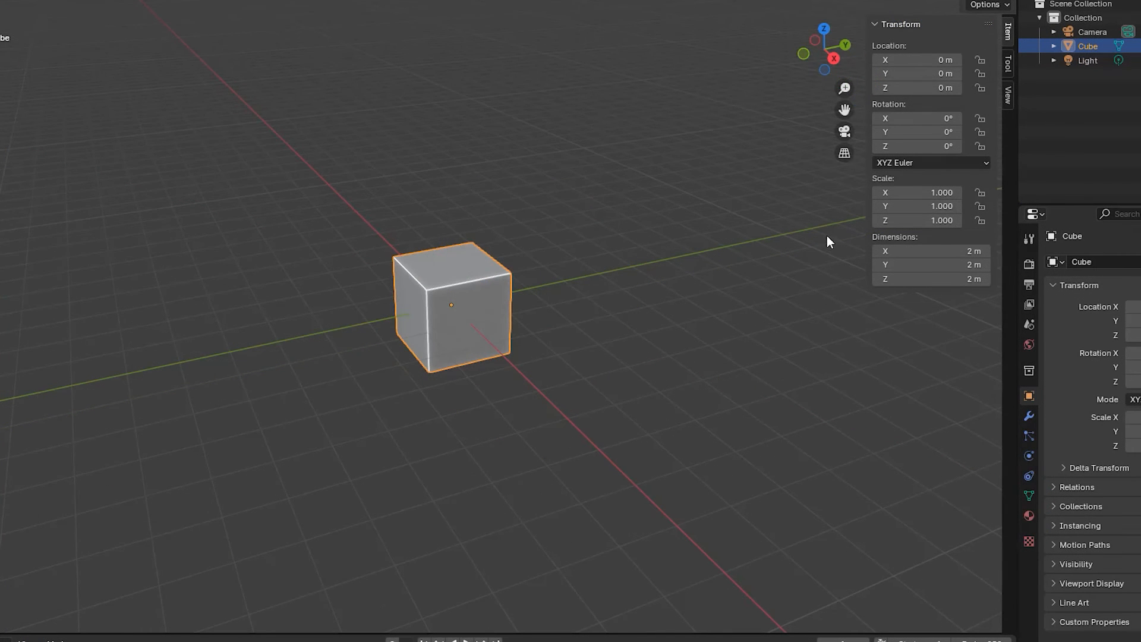
Step: Enter Scale X 2 and Y 3 in the sidebar Transform panel, then edit Scale Z
{"action": "double_click", "coordinate": [917, 192]}
{"action": "type", "text": "2.000"}
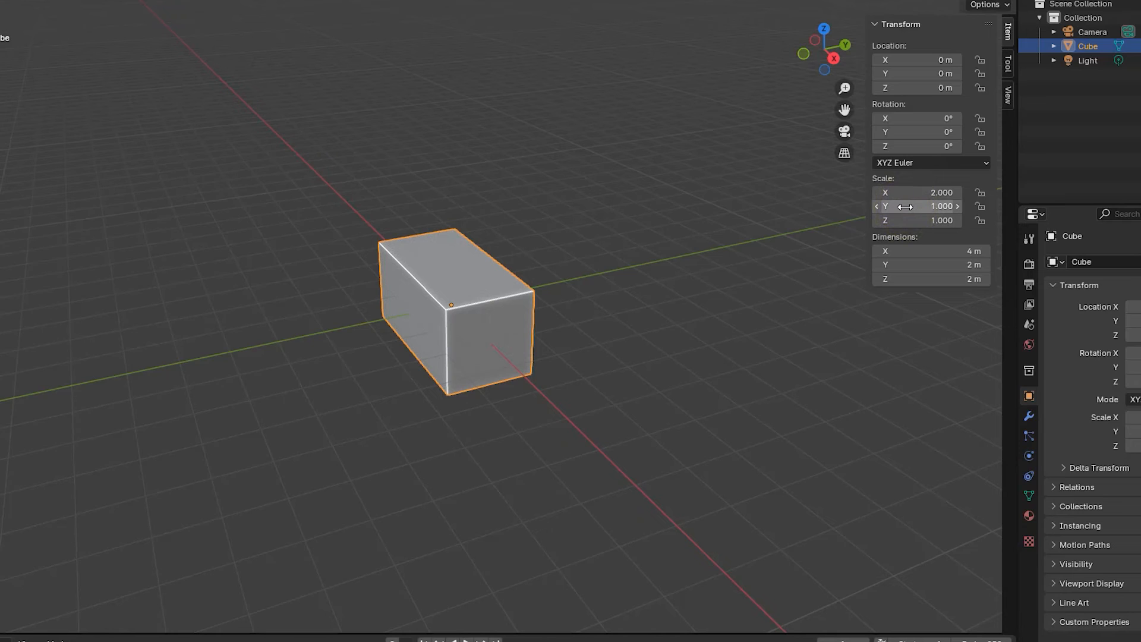
{"action": "left_click_drag", "start_coordinate": [917, 207], "coordinate": [917, 207]}
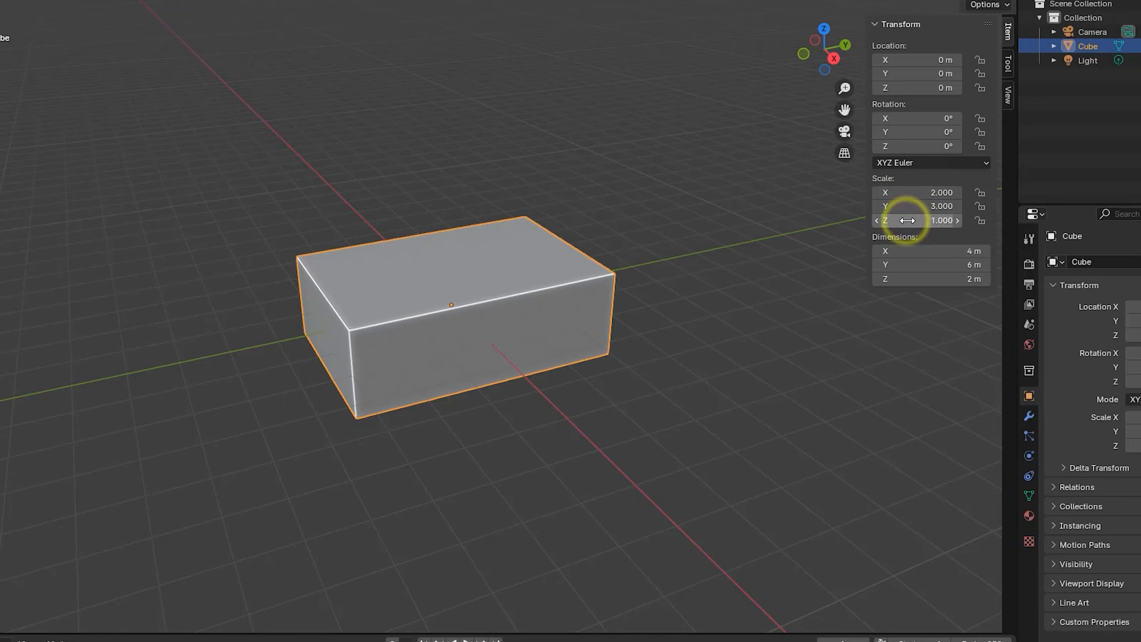
{"action": "double_click", "coordinate": [918, 221]}
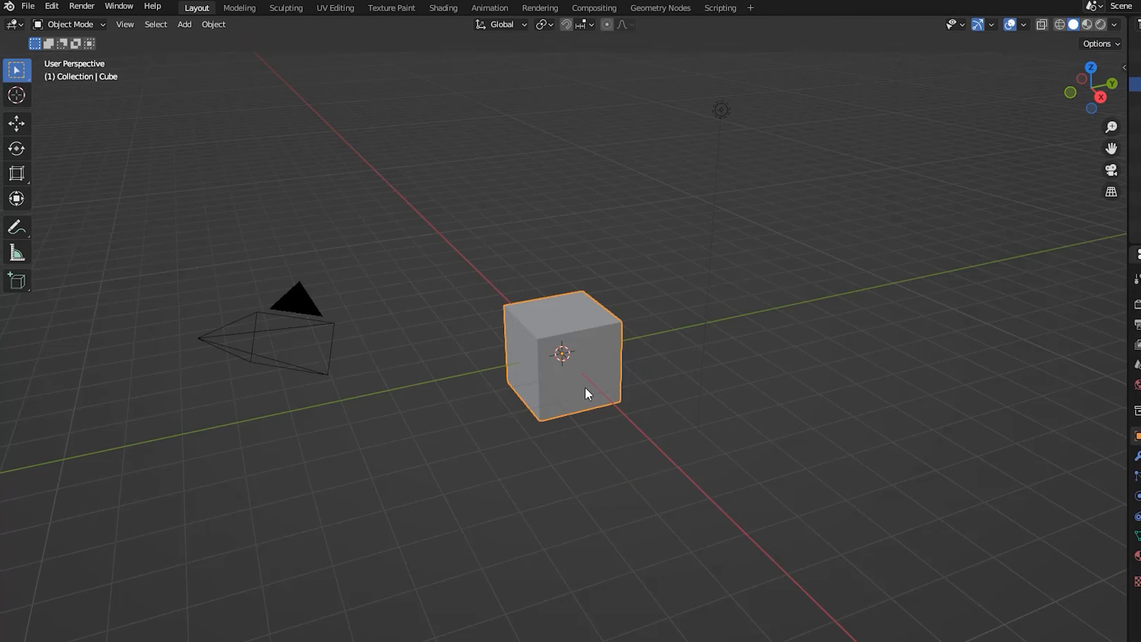
{"action": "mouse_move", "coordinate": [588, 387]}
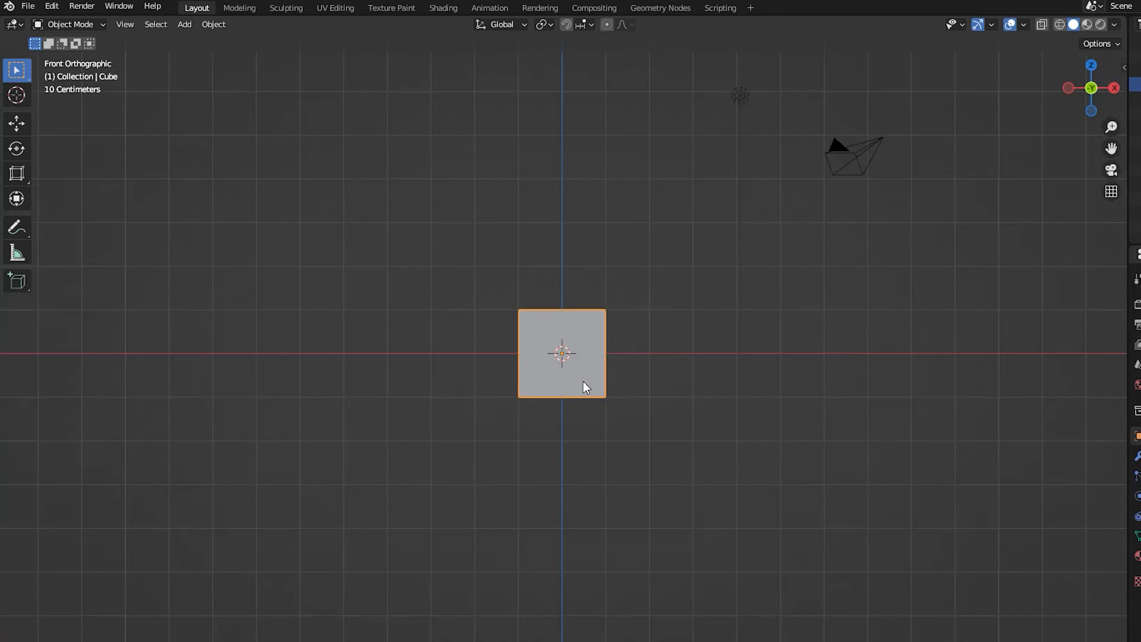
Step: Scale the cube along Z from its base origin in the front view
{"action": "key", "text": "s"}
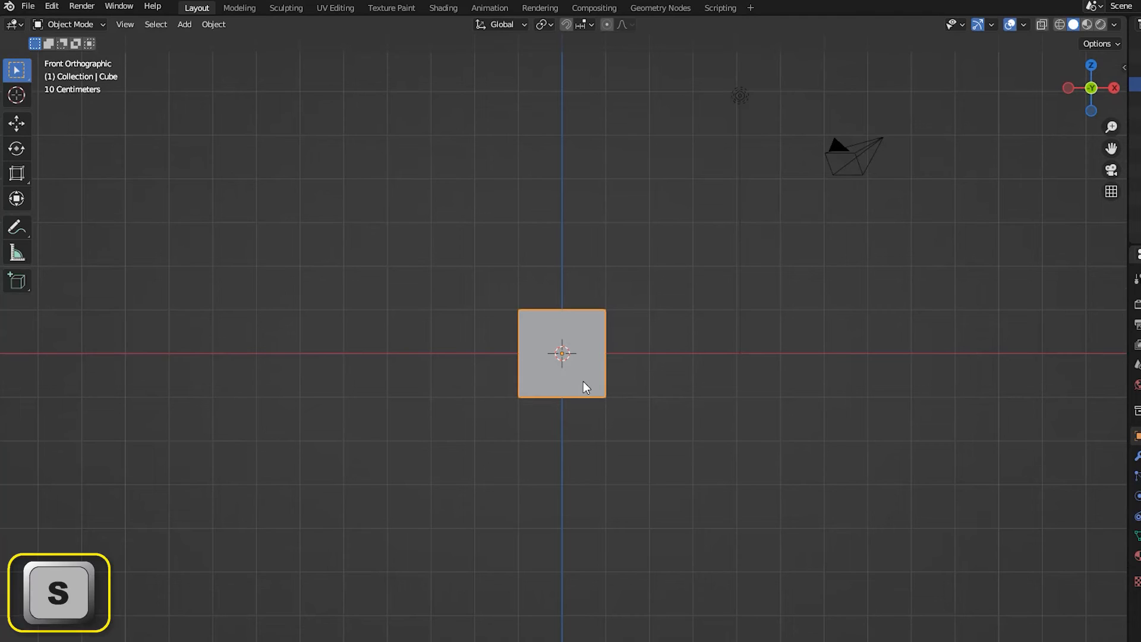
{"action": "key", "text": "z"}
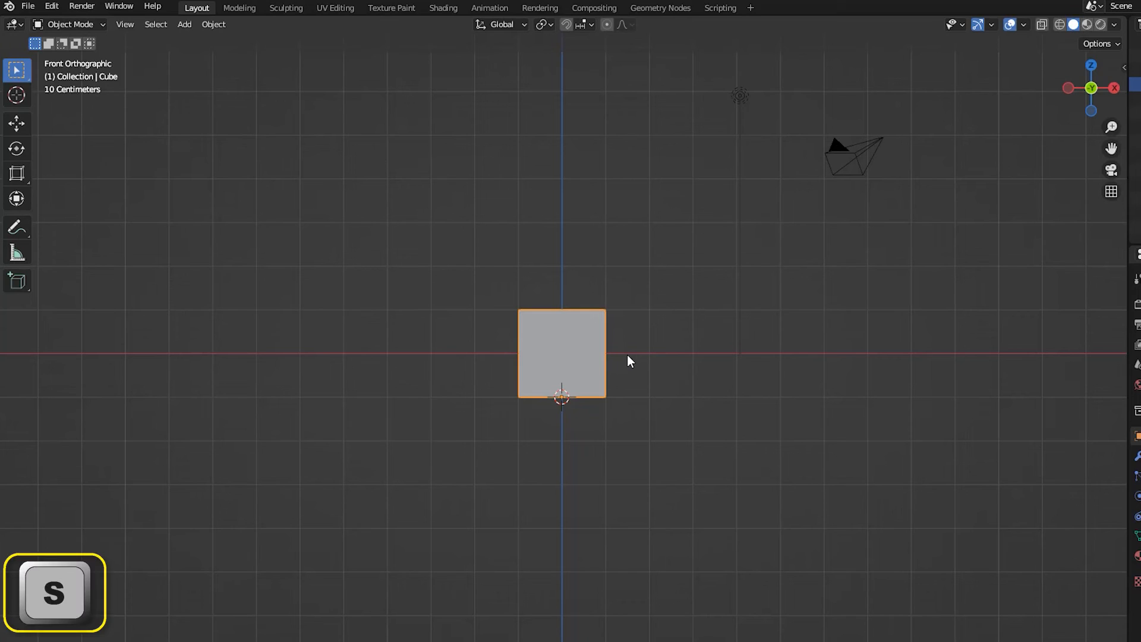
{"action": "key", "text": "z"}
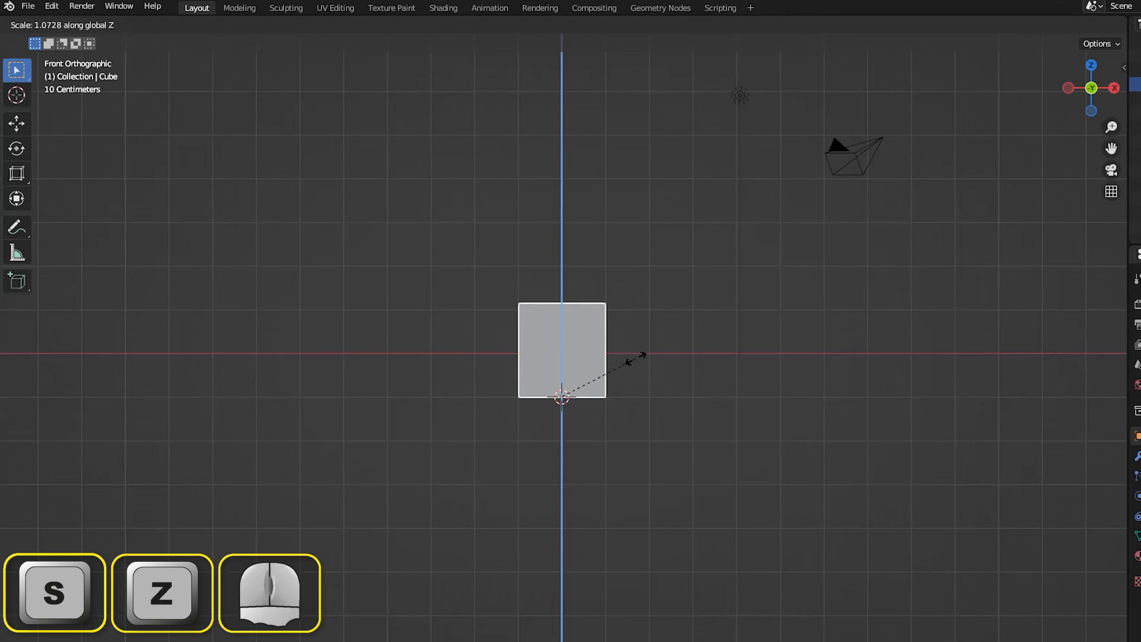
{"action": "left_click_drag", "start_coordinate": [639, 356], "coordinate": [775, 468]}
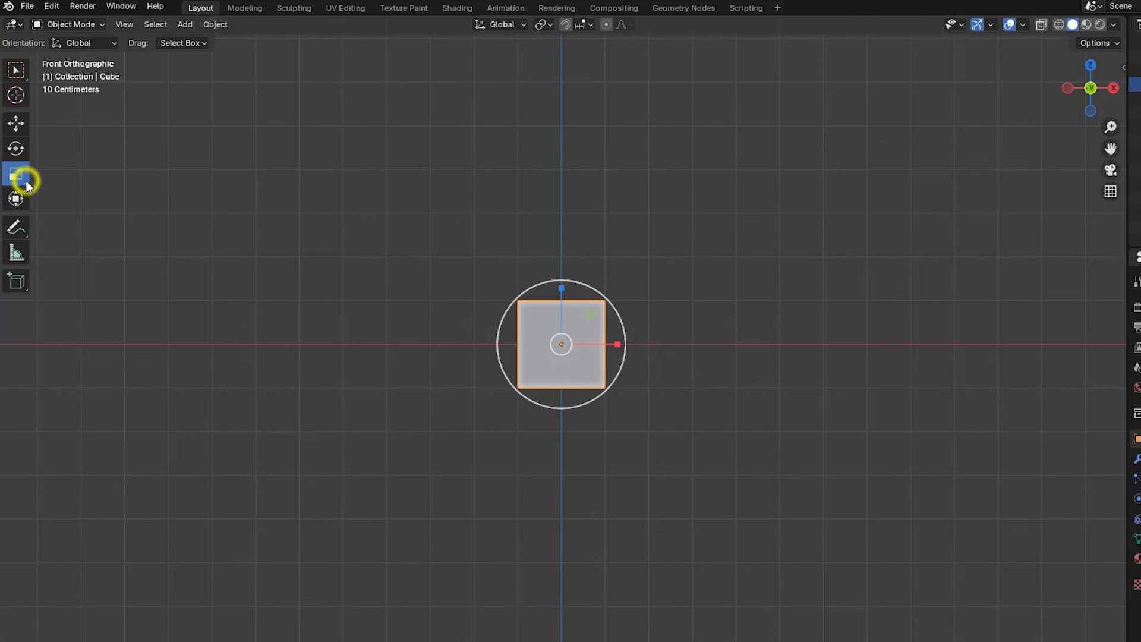
Step: Switch to the Scale Cage tool from the Scale tool flyout
{"action": "left_click", "coordinate": [16, 175]}
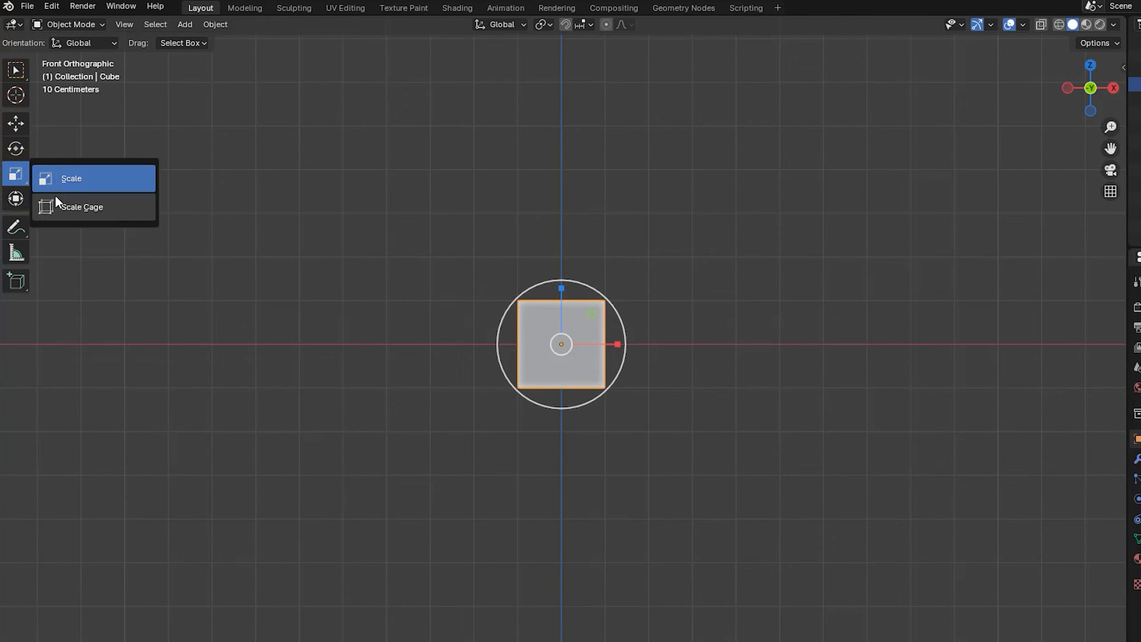
{"action": "left_click", "coordinate": [82, 207]}
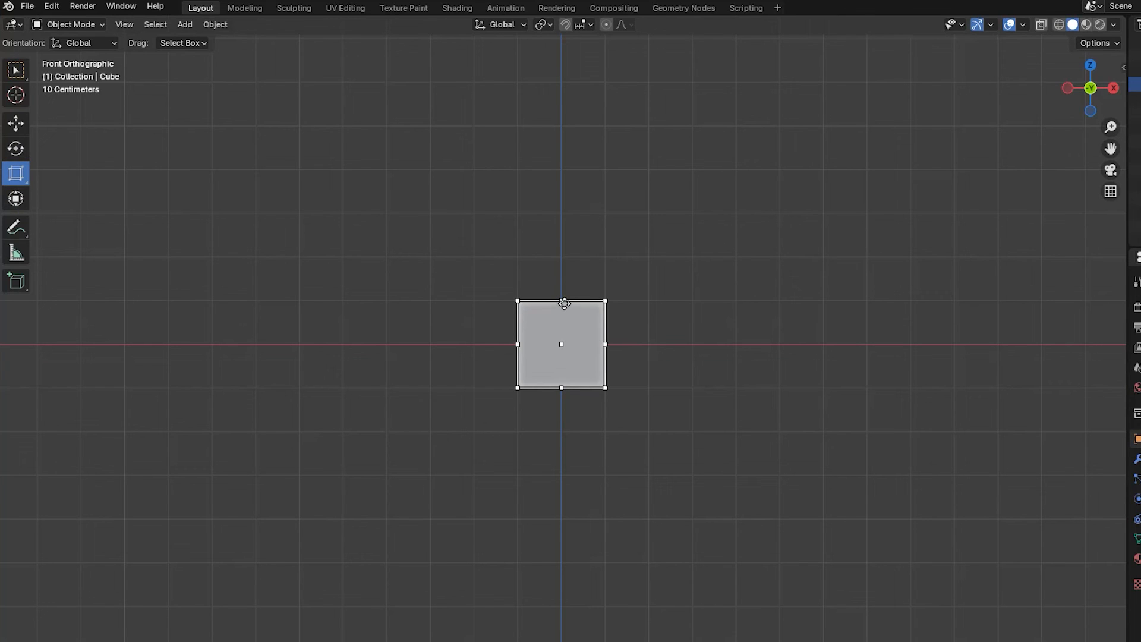
{"action": "mouse_move", "coordinate": [564, 303]}
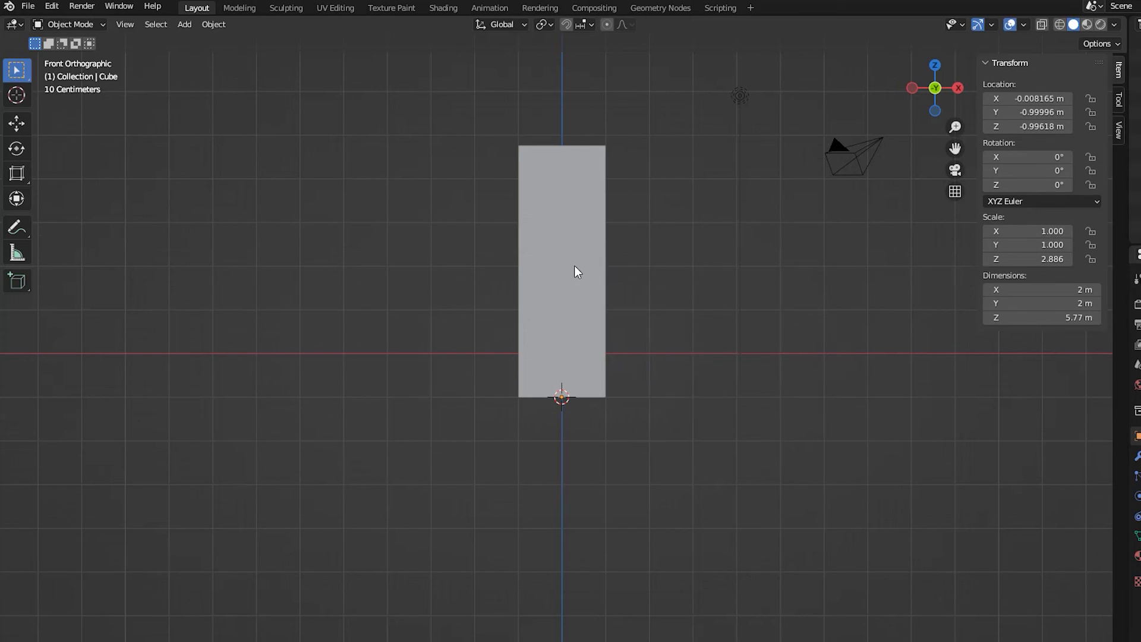
Step: Apply Scale from the Object menu, keeping the cube 2 × 2 × 5.77 m
{"action": "left_click", "coordinate": [214, 24]}
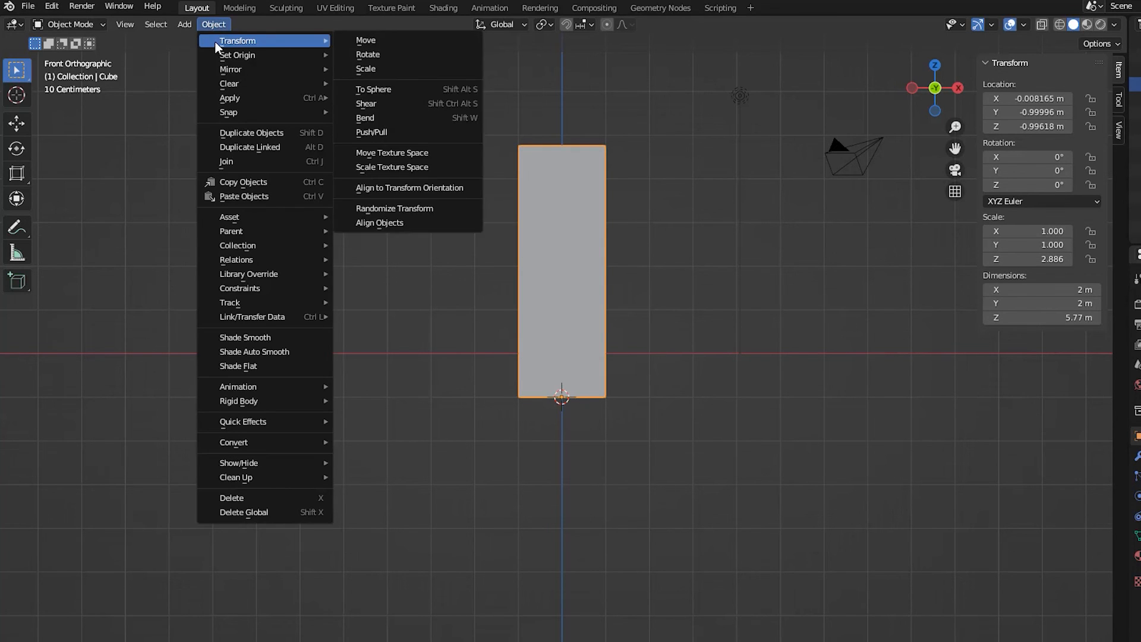
{"action": "mouse_move", "coordinate": [229, 98]}
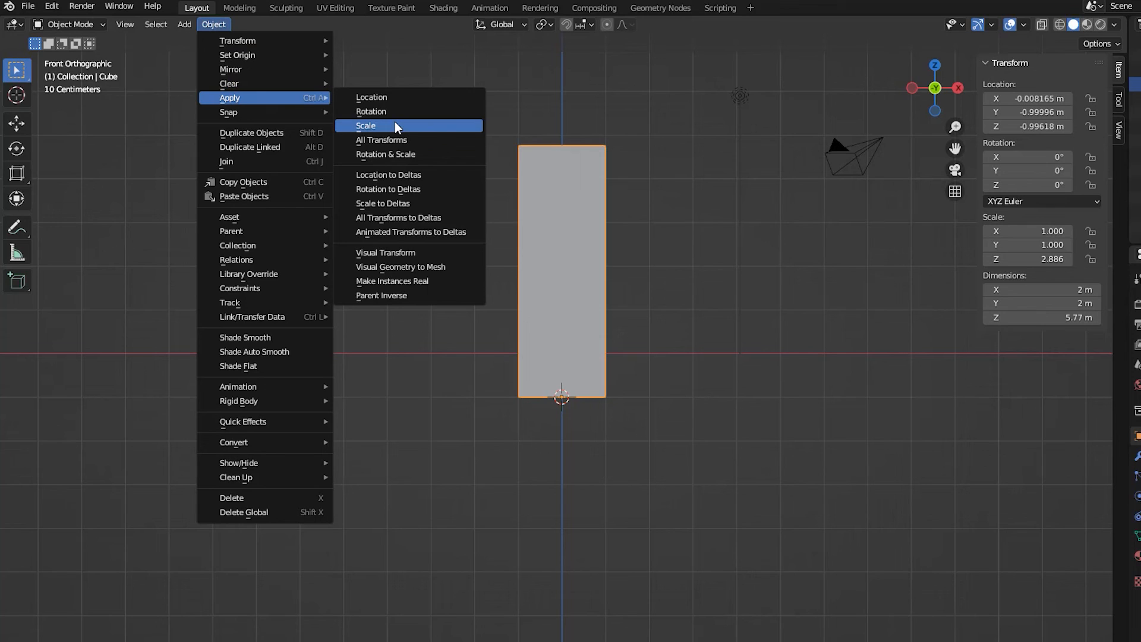
{"action": "left_click", "coordinate": [366, 125]}
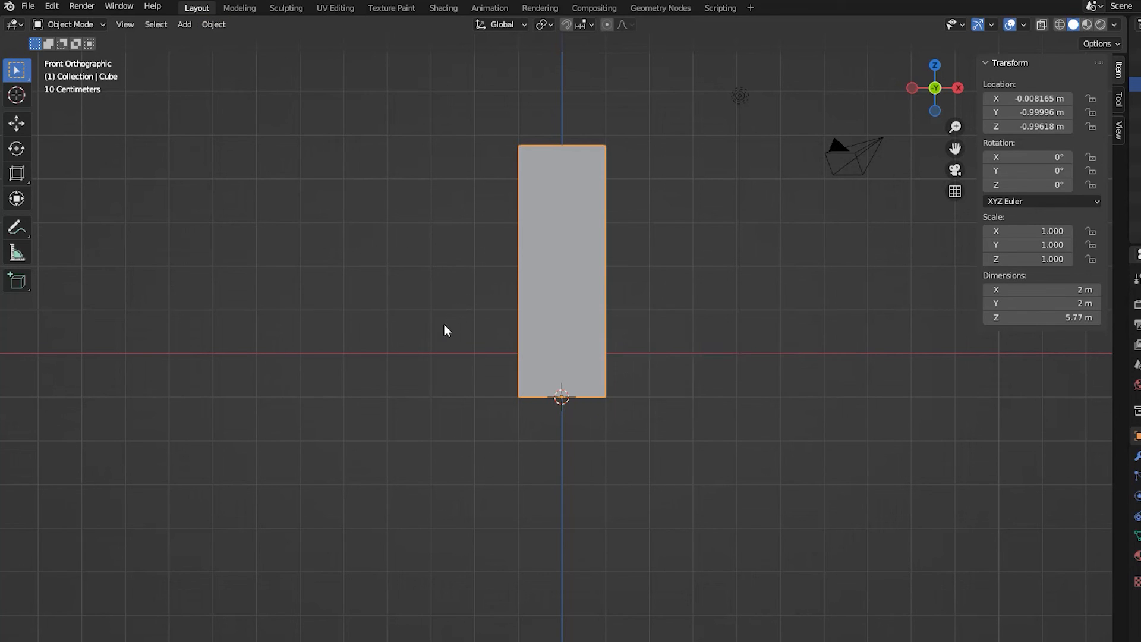
{"action": "mouse_move", "coordinate": [421, 372]}
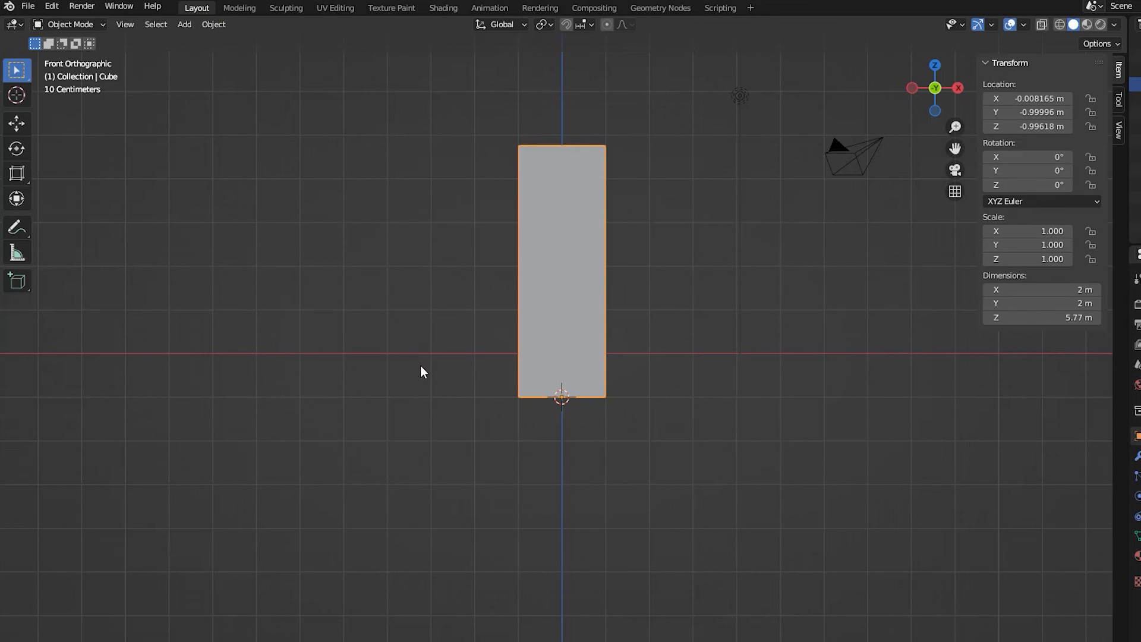